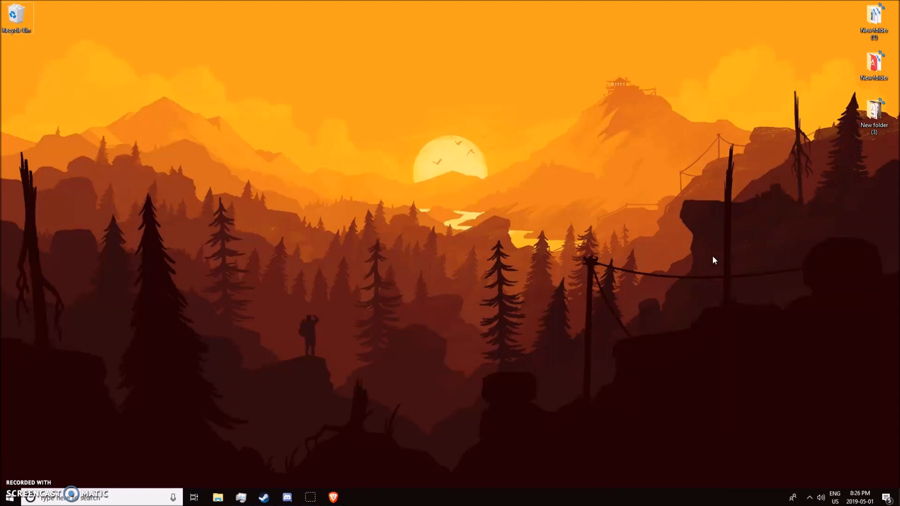
Browse to rust-lang.org in Brave and go to its Install Rust page
{"action": "left_click", "coordinate": [333, 497]}
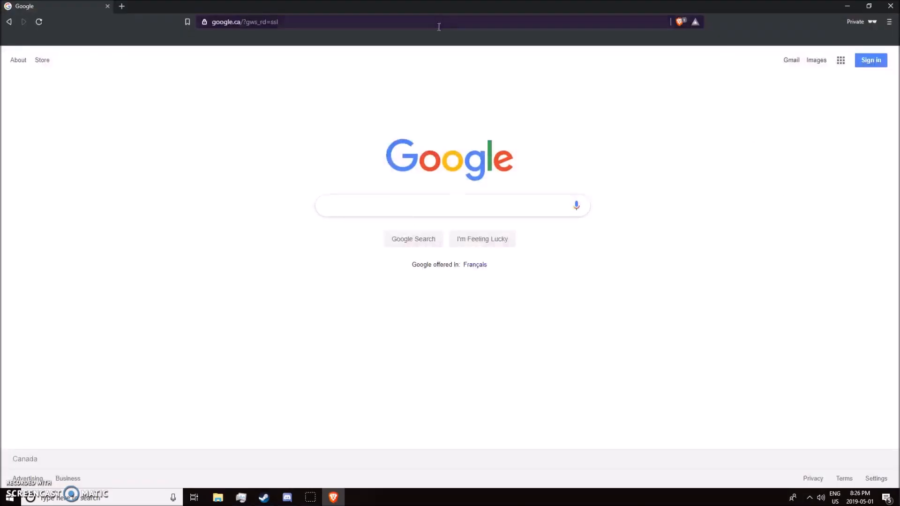
{"action": "type", "text": "rust-"}
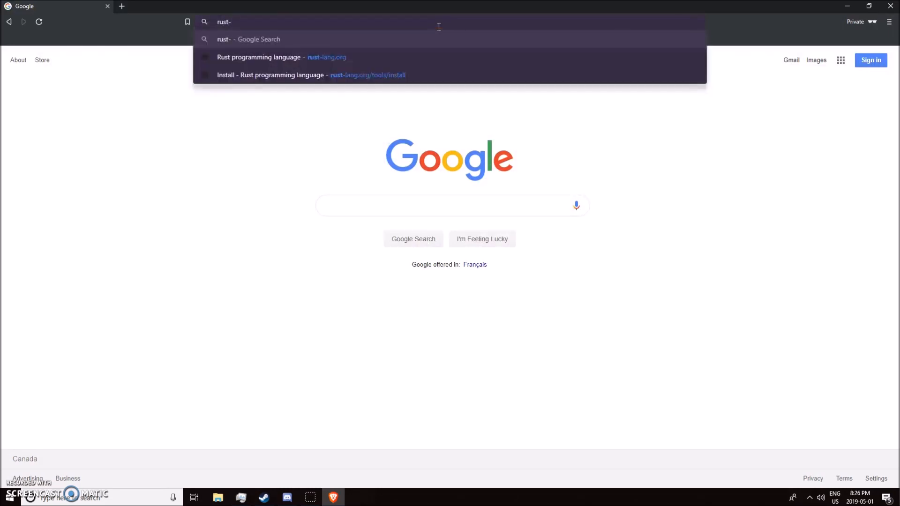
{"action": "left_click", "coordinate": [258, 57]}
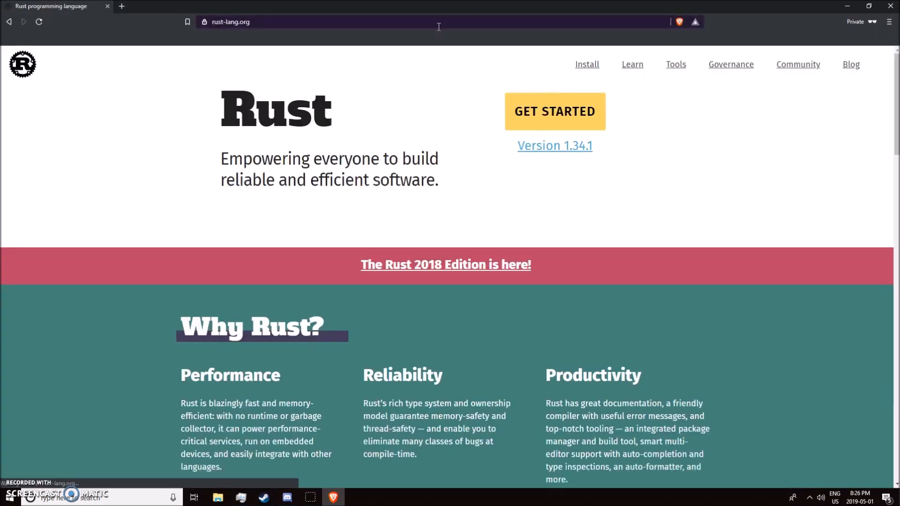
{"action": "left_click", "coordinate": [587, 65]}
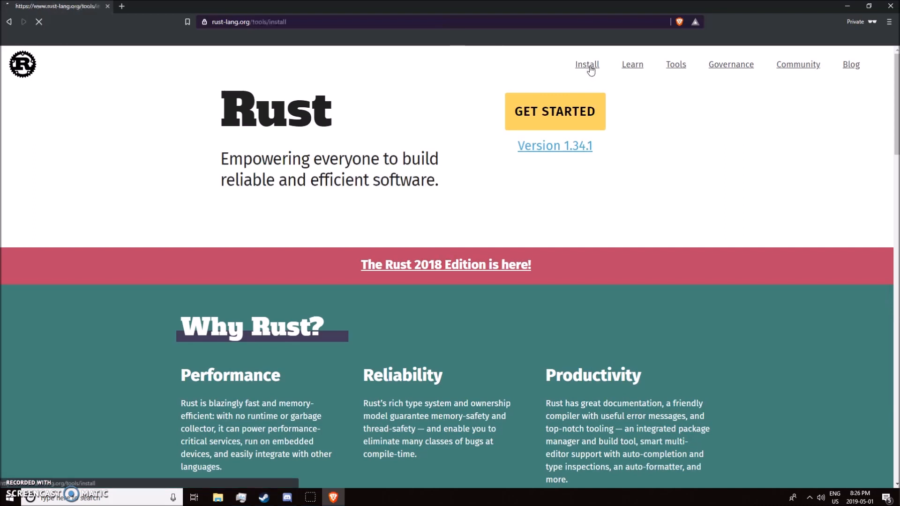
{"action": "left_click", "coordinate": [587, 65]}
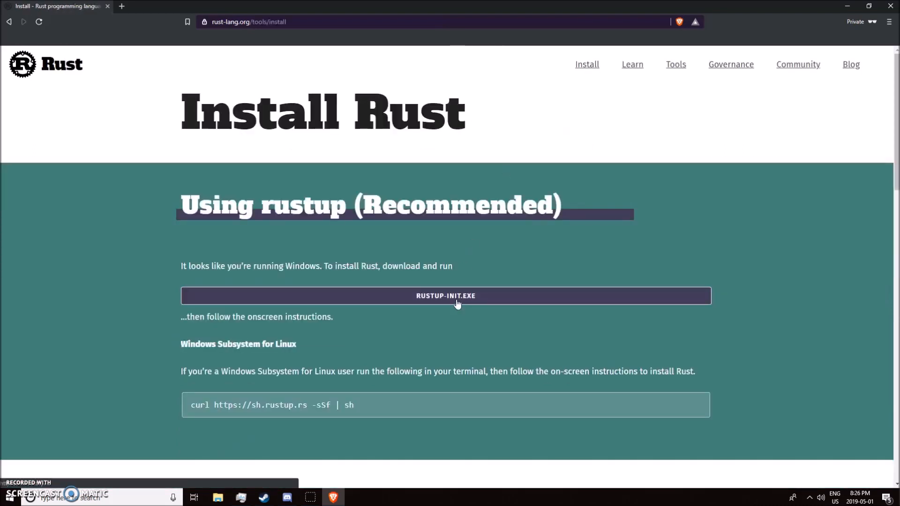
Download the rustup-init.exe installer and save it to the Desktop
{"action": "left_click", "coordinate": [445, 295]}
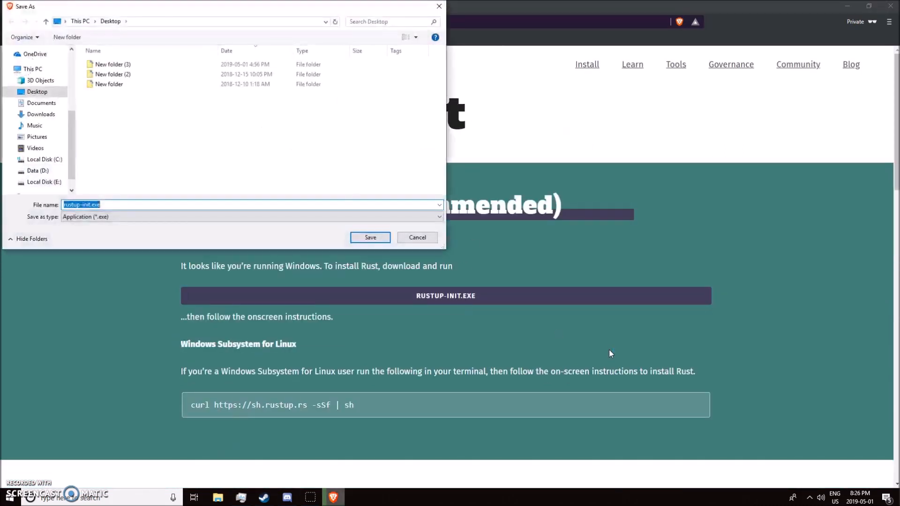
{"action": "left_click", "coordinate": [369, 238]}
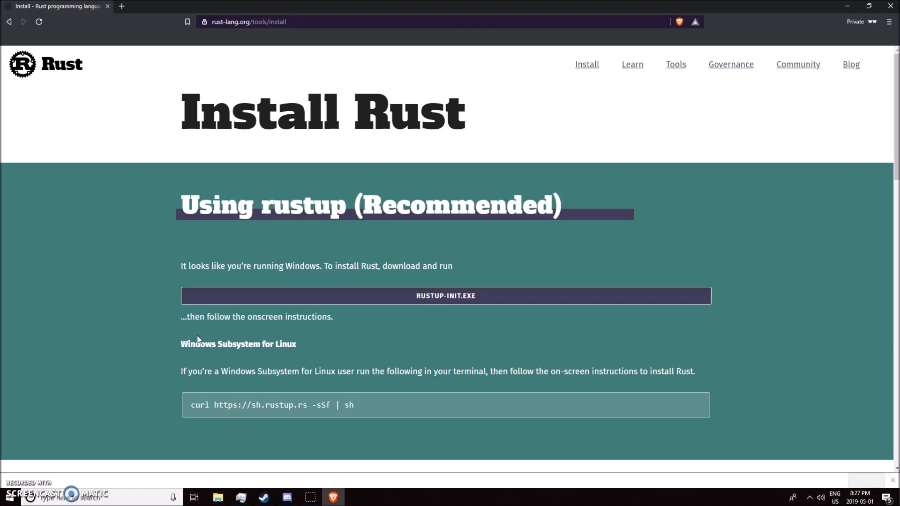
{"action": "left_click", "coordinate": [445, 295]}
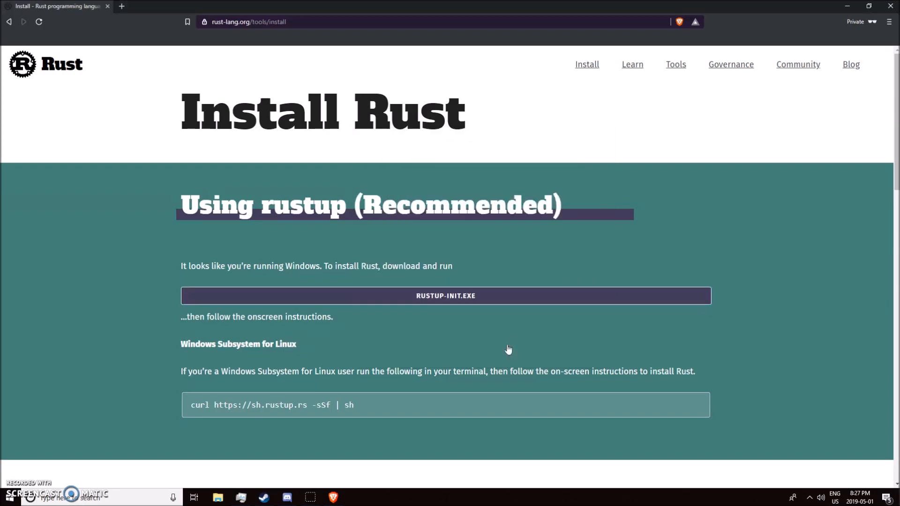
Run rustup-init.exe with option 1 for the default installation and close it when done
{"action": "left_click", "coordinate": [445, 296]}
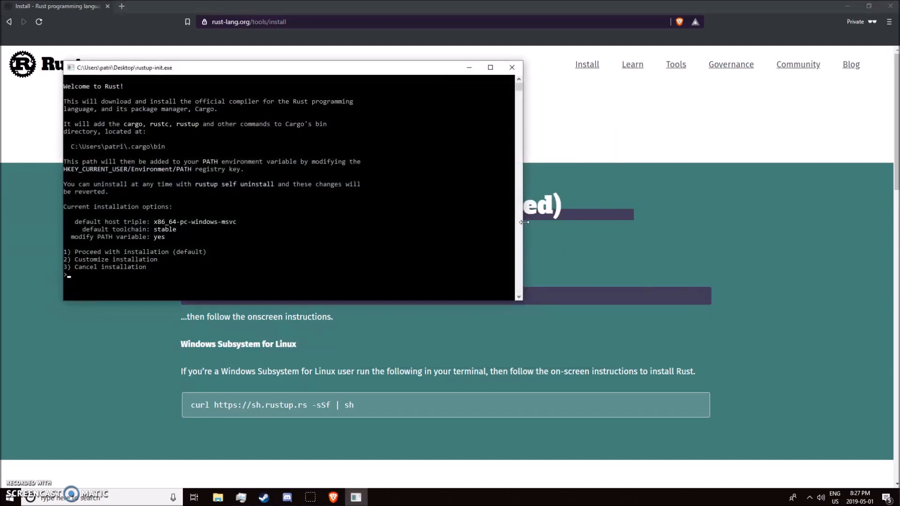
{"action": "type", "text": "1"}
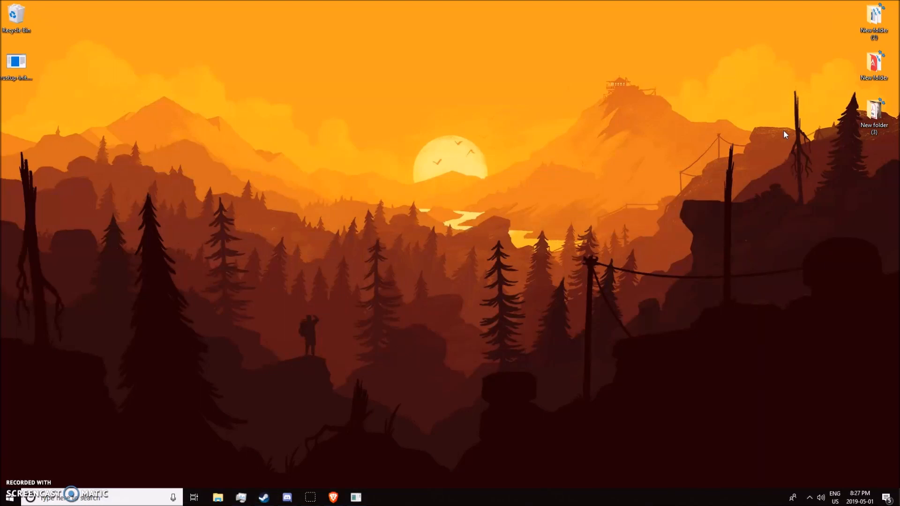
{"action": "mouse_move", "coordinate": [511, 415]}
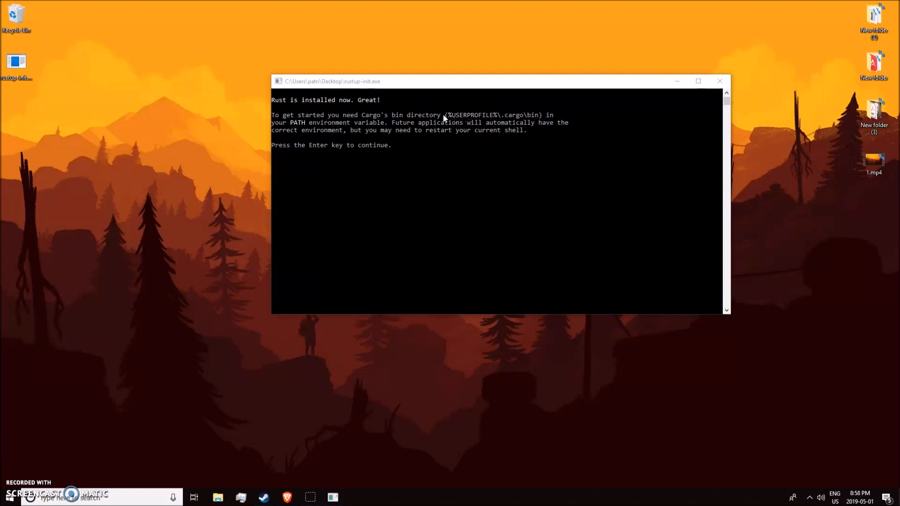
{"action": "mouse_move", "coordinate": [454, 120]}
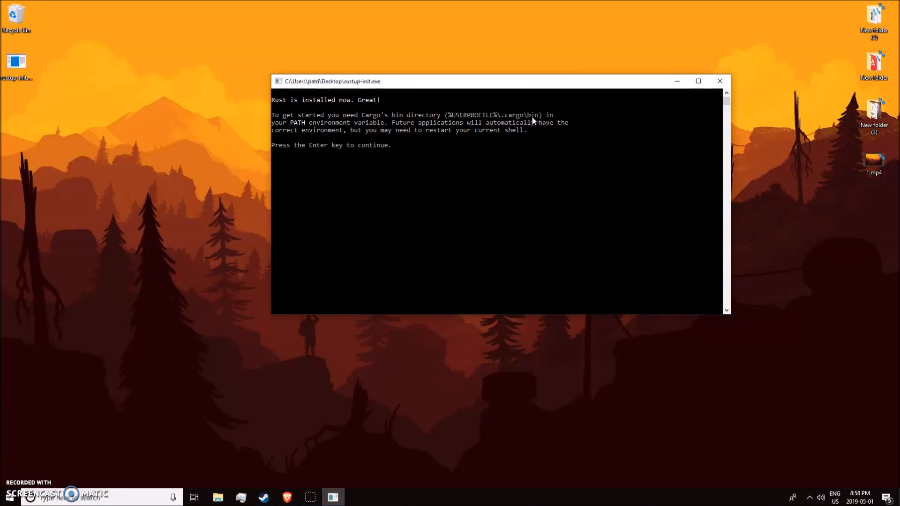
{"action": "key", "text": "enter"}
{"action": "type", "text": "visu"}
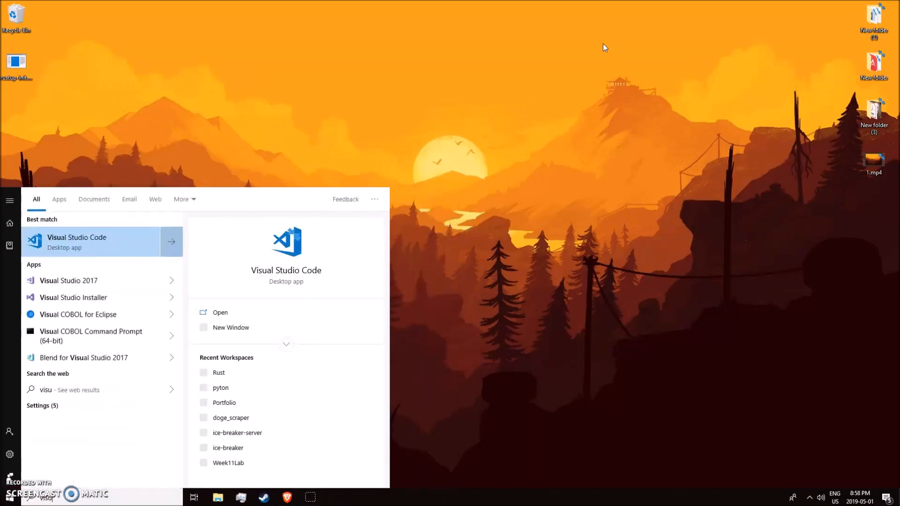
Check that the user Path variable contains %USERPROFILE%\.cargo\bin and confirm the dialog
{"action": "type", "text": "en"}
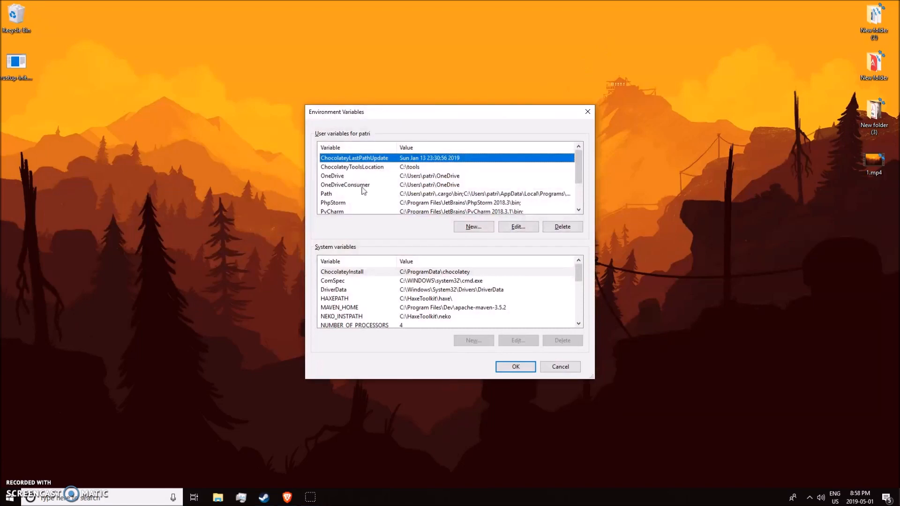
{"action": "left_click", "coordinate": [326, 193]}
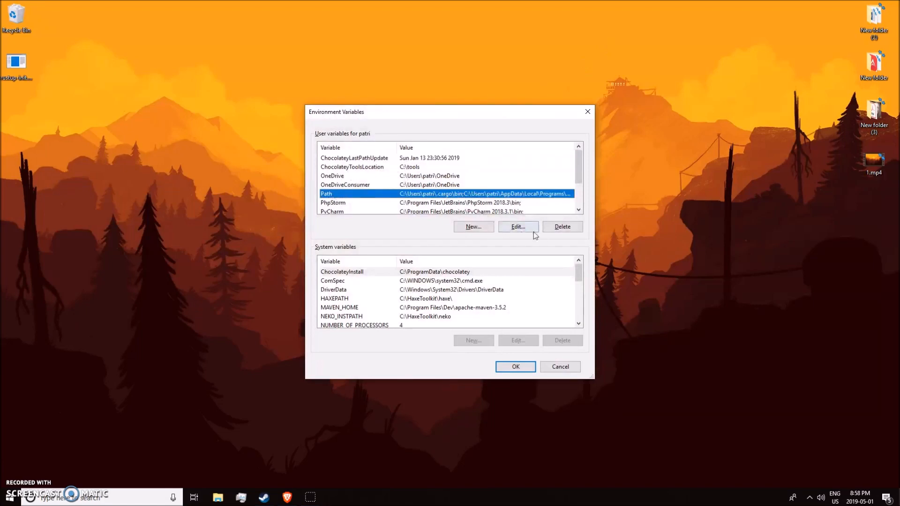
{"action": "left_click", "coordinate": [518, 226]}
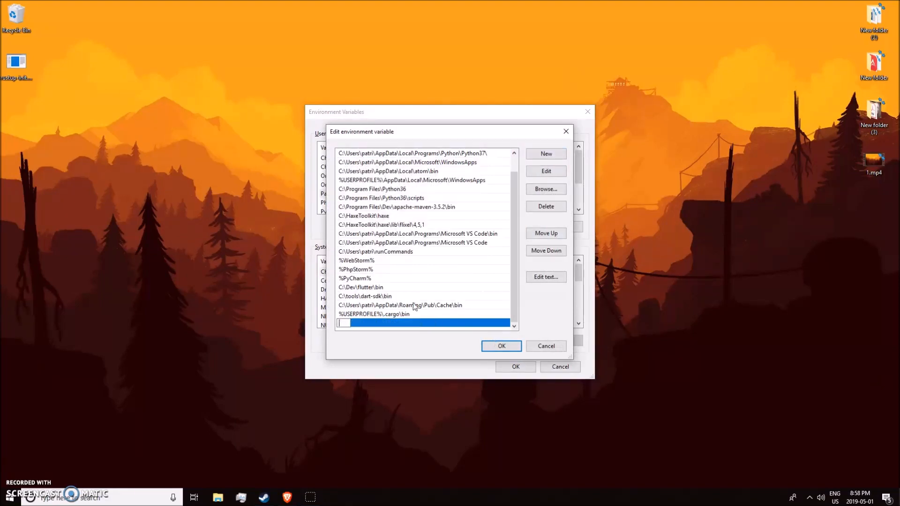
{"action": "left_click", "coordinate": [501, 346]}
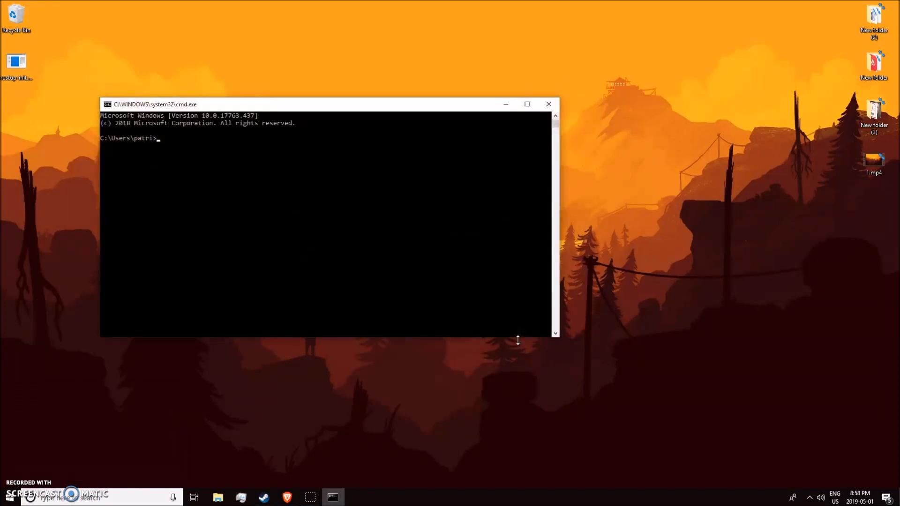
Create a rust folder on the Desktop and run cargo new hello_world inside it
{"action": "type", "text": "cd desktop"}
{"action": "type", "text": "mkdir rust"}
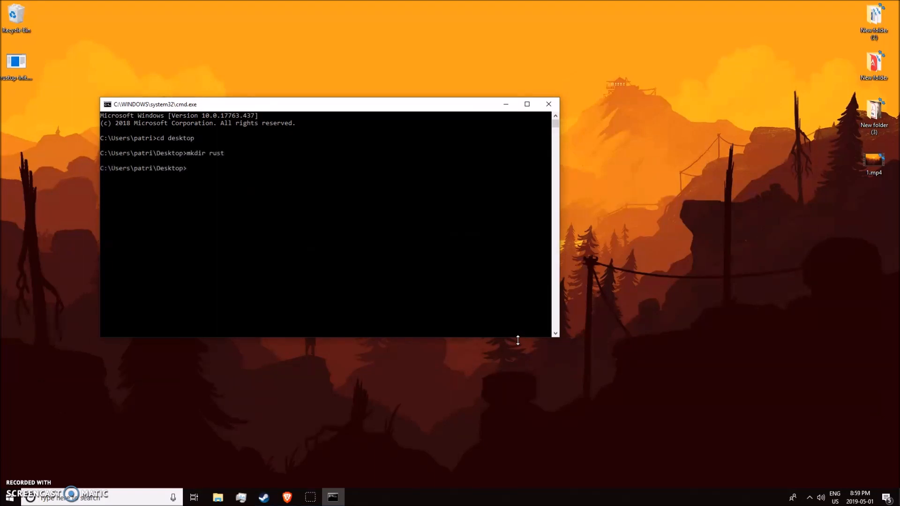
{"action": "type", "text": "cd rust"}
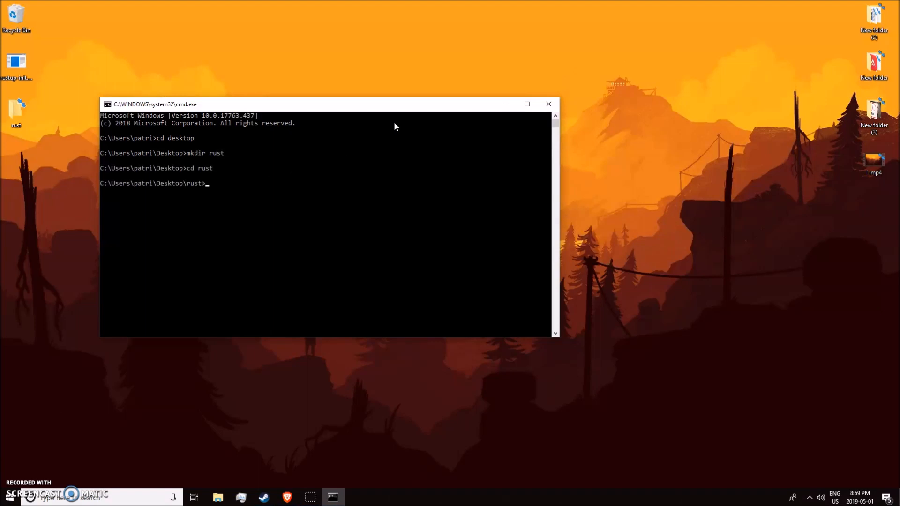
{"action": "type", "text": "cargo new"}
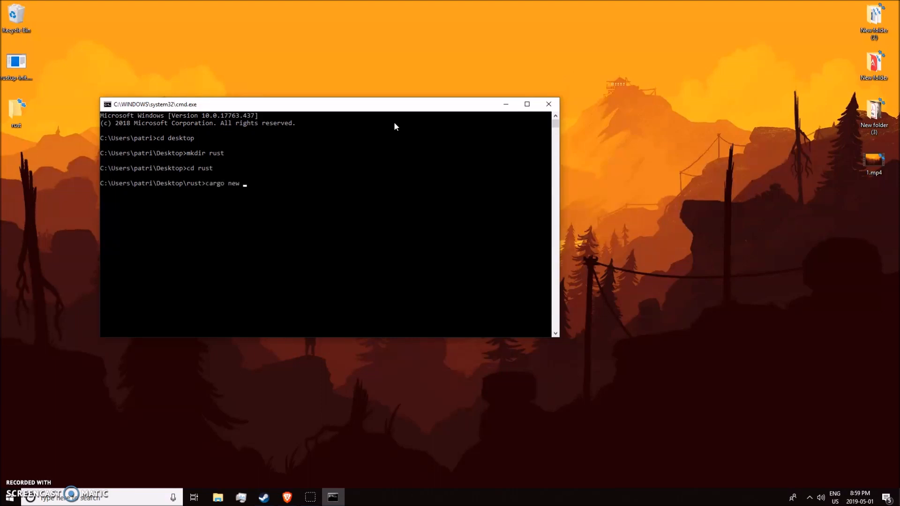
{"action": "type", "text": "hello"}
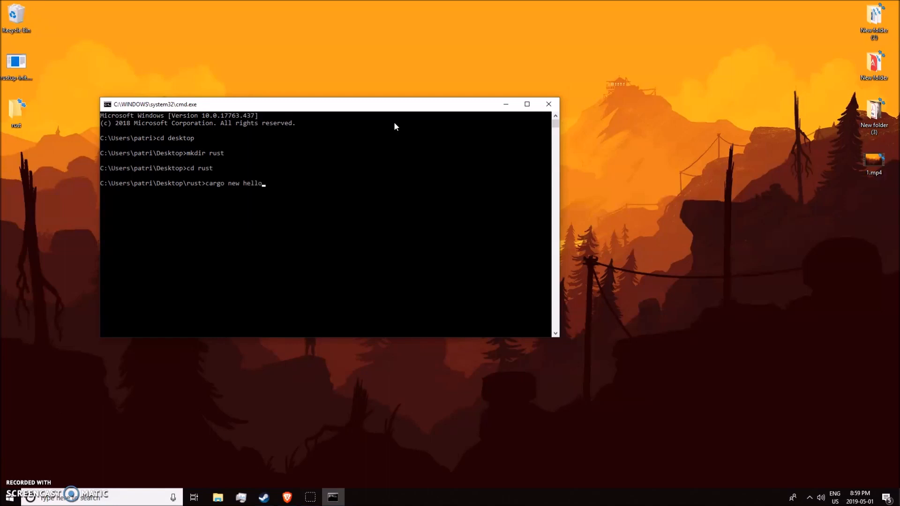
{"action": "type", "text": "_world"}
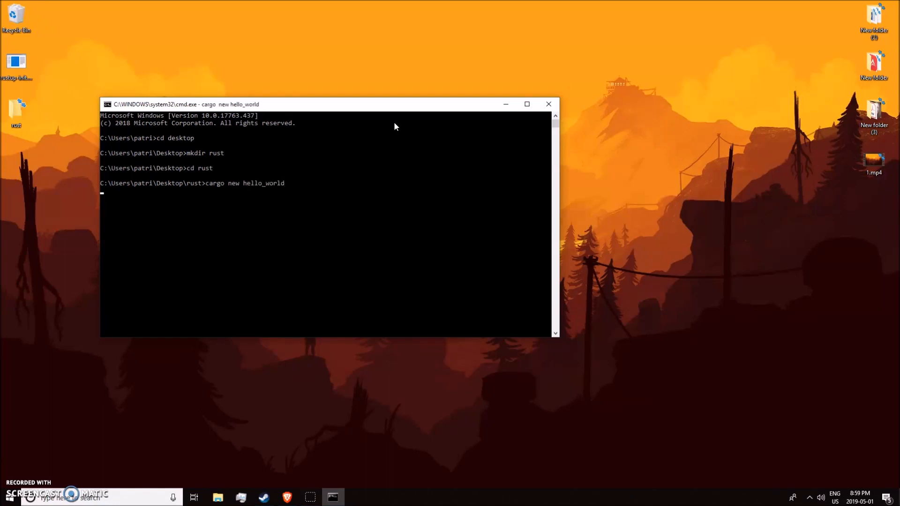
{"action": "key", "text": "enter"}
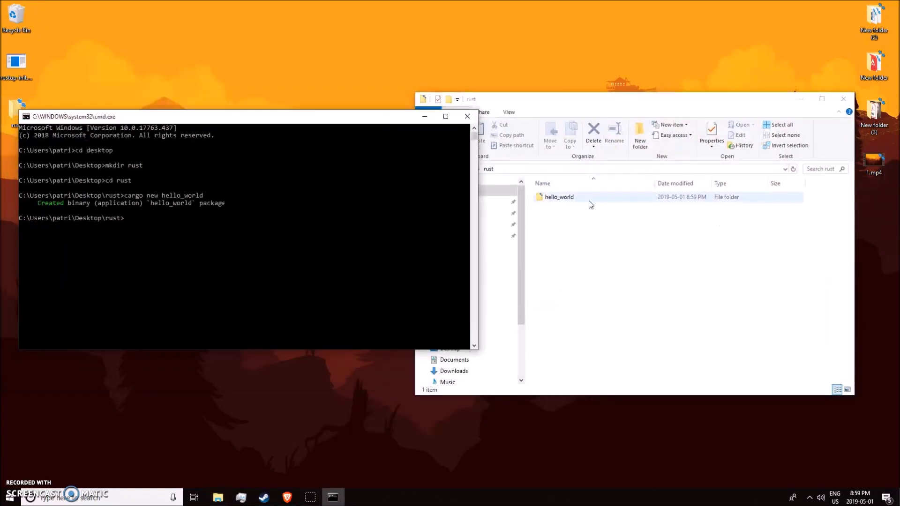
Compile hello_world\src\main.rs with rustc and run main.exe to print Hello, world!
{"action": "double_click", "coordinate": [559, 197]}
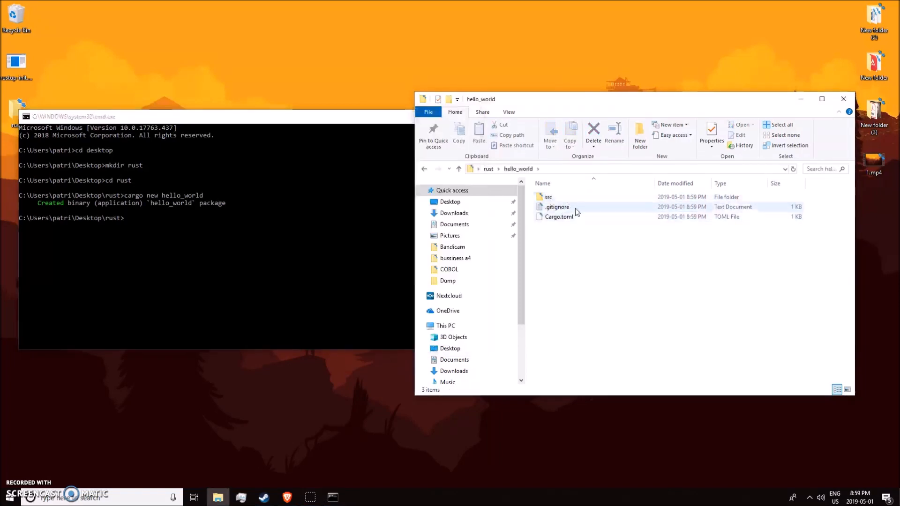
{"action": "mouse_move", "coordinate": [579, 219]}
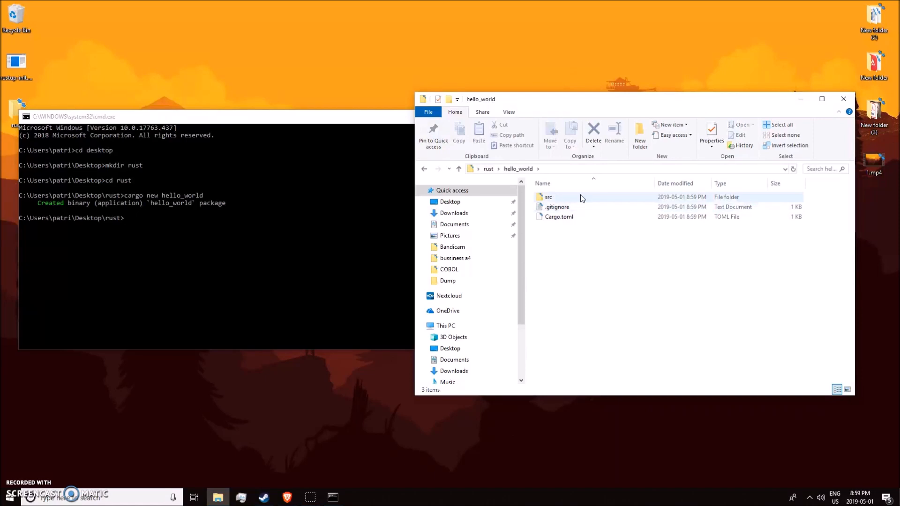
{"action": "double_click", "coordinate": [548, 197]}
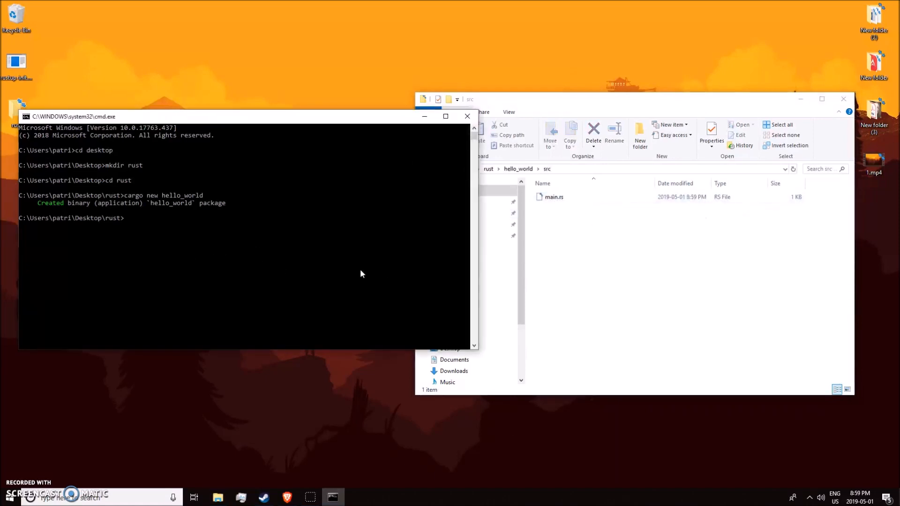
{"action": "mouse_move", "coordinate": [330, 272]}
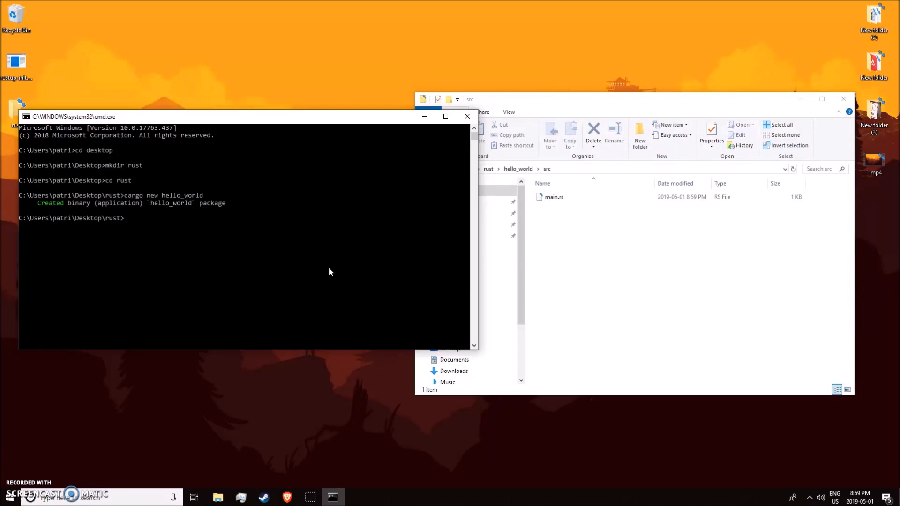
{"action": "type", "text": "cd hello_world"}
{"action": "type", "text": "rustc main.rs"}
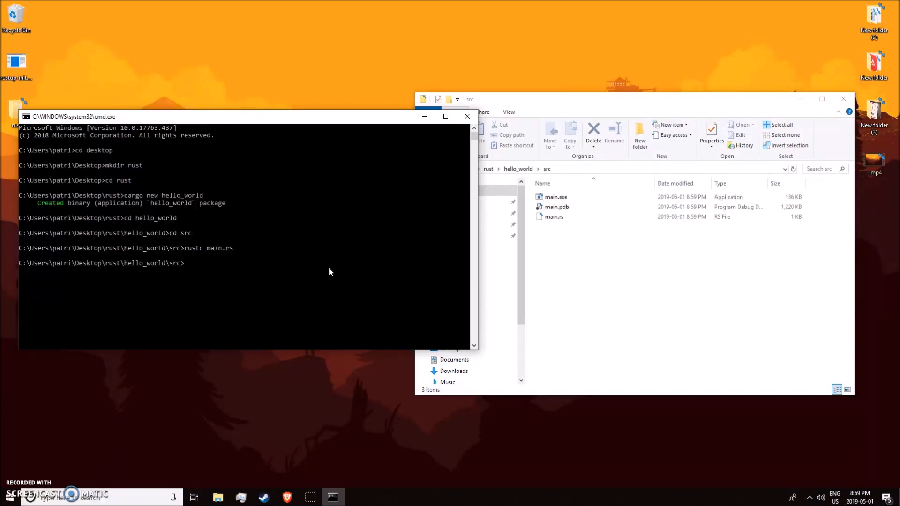
{"action": "left_click", "coordinate": [556, 197]}
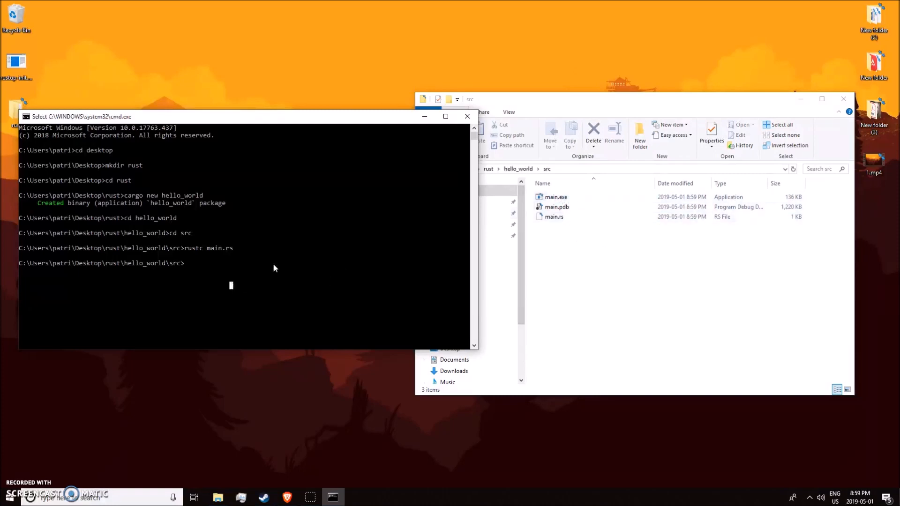
{"action": "type", "text": "main.exe"}
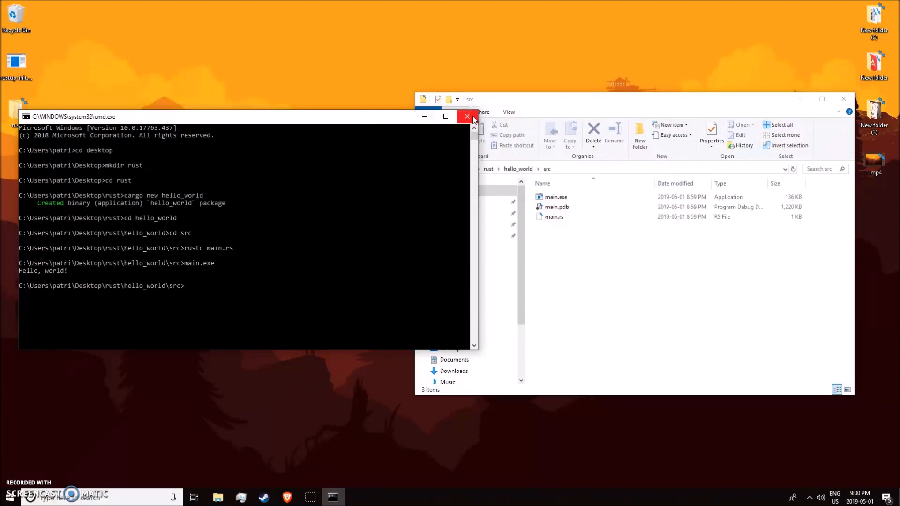
Launch Visual Studio Code from the Start menu and cancel the Add Folder dialog
{"action": "left_click", "coordinate": [467, 116]}
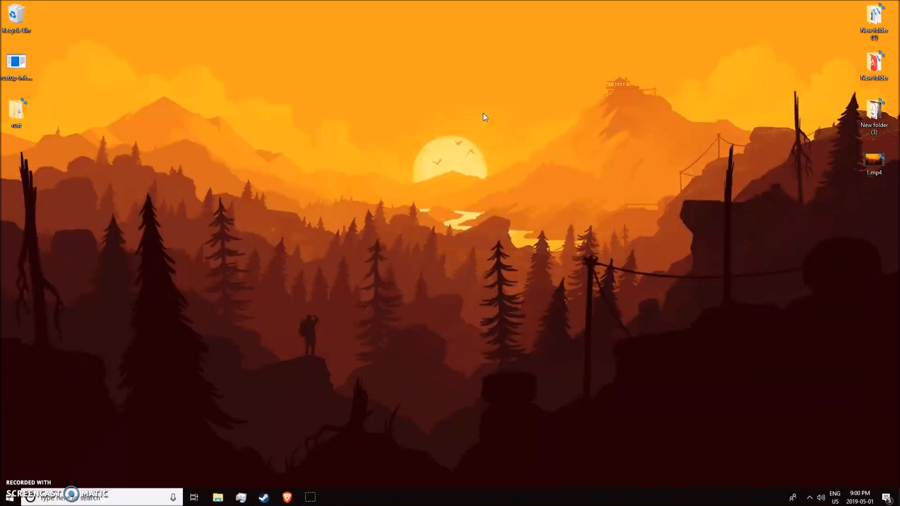
{"action": "left_click", "coordinate": [10, 497]}
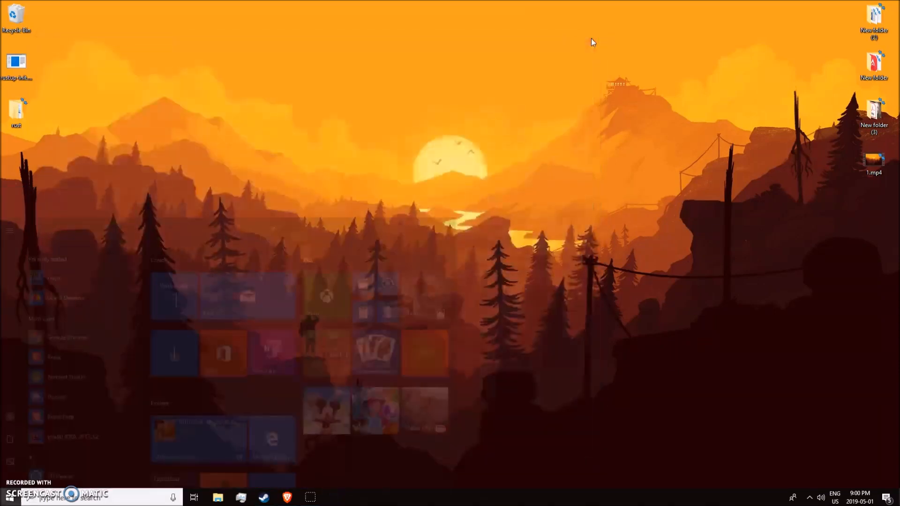
{"action": "left_click", "coordinate": [9, 497]}
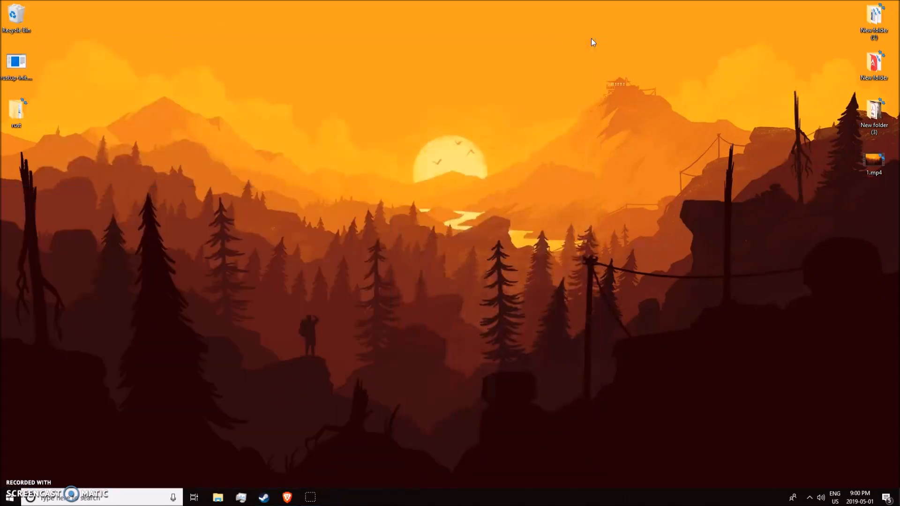
{"action": "left_click", "coordinate": [333, 497]}
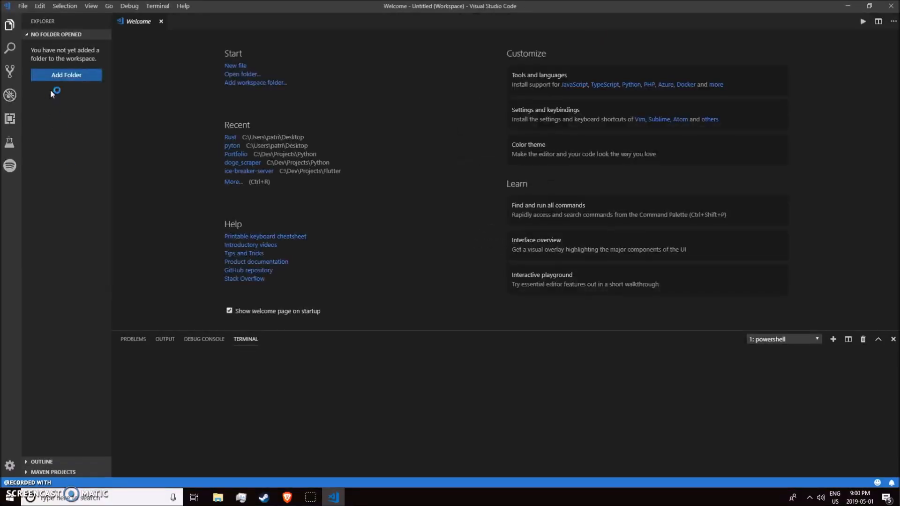
{"action": "left_click", "coordinate": [66, 75]}
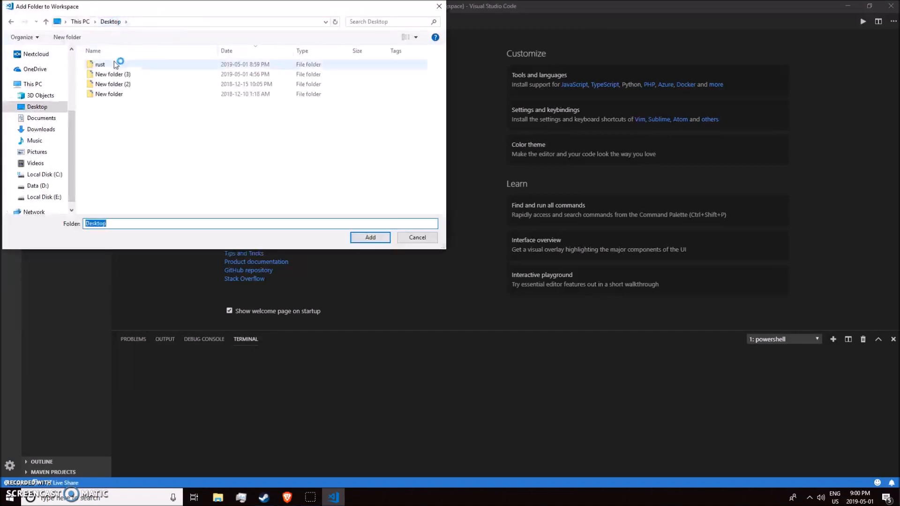
{"action": "left_click", "coordinate": [100, 65]}
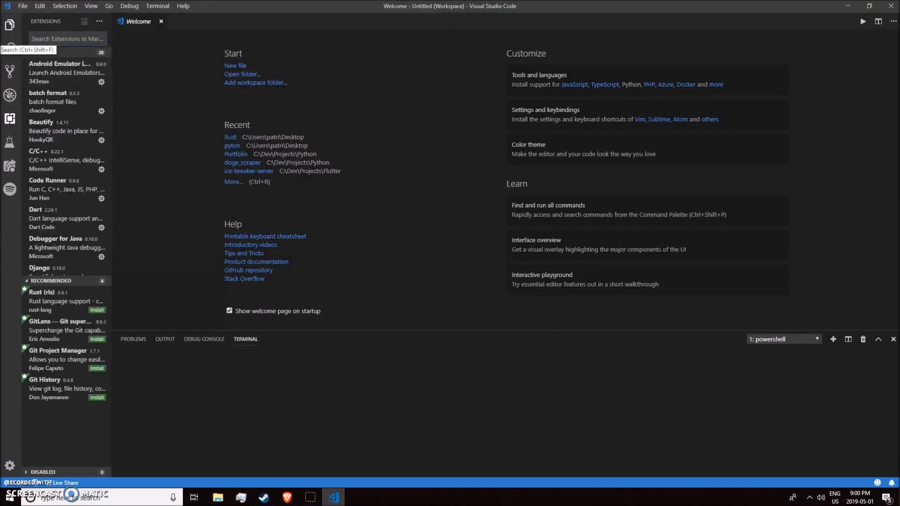
Find 'rls' in Extensions and install the Rust (rls) extension
{"action": "type", "text": "rls"}
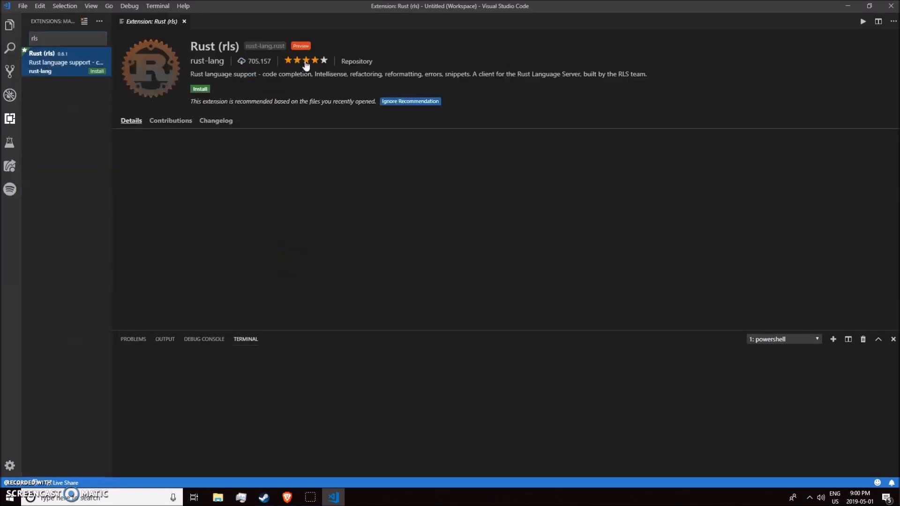
{"action": "left_click", "coordinate": [199, 88]}
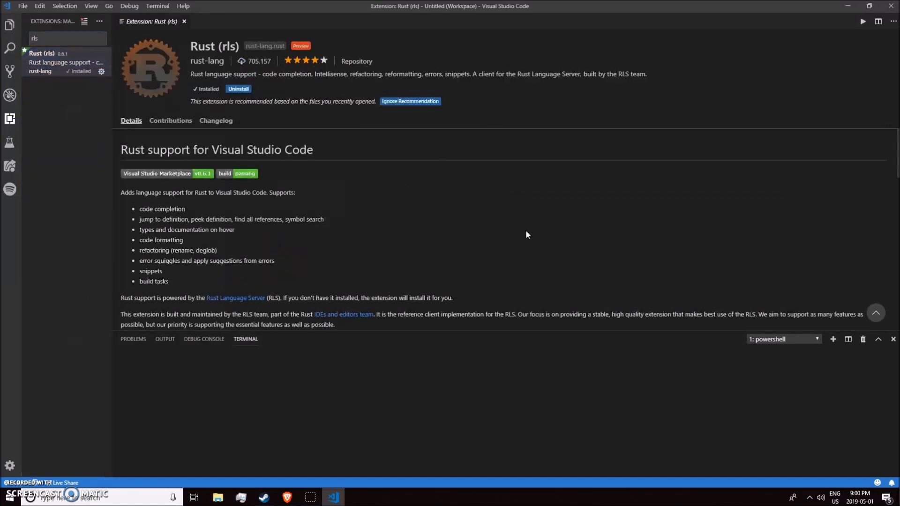
{"action": "mouse_move", "coordinate": [384, 399]}
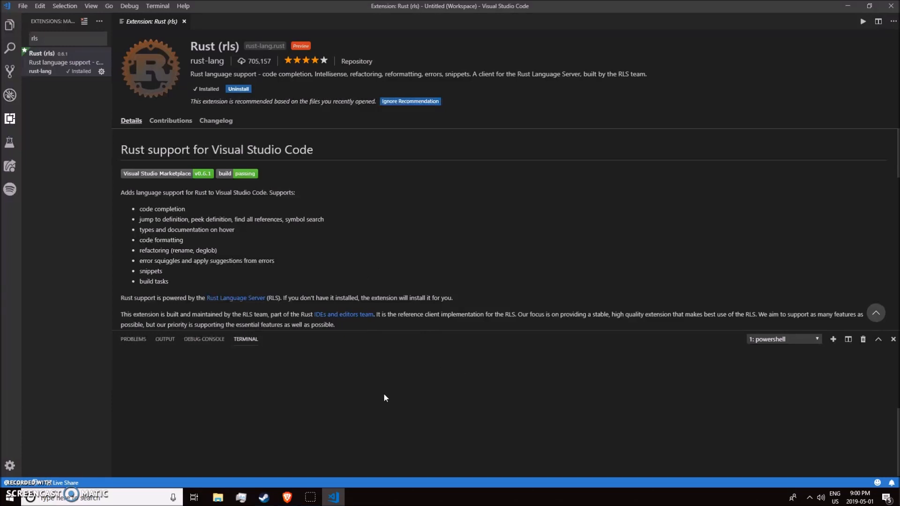
{"action": "scroll", "scroll_direction": "down", "scroll_amount": 3}
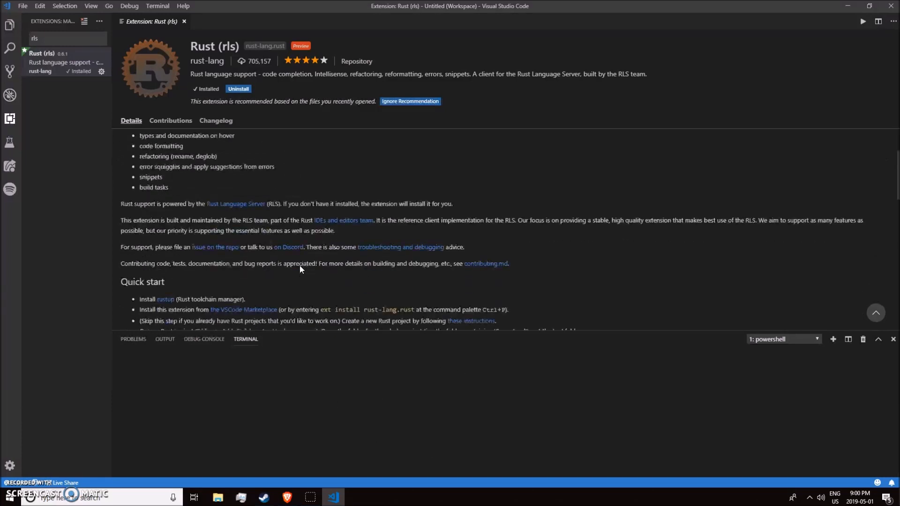
{"action": "mouse_move", "coordinate": [276, 428]}
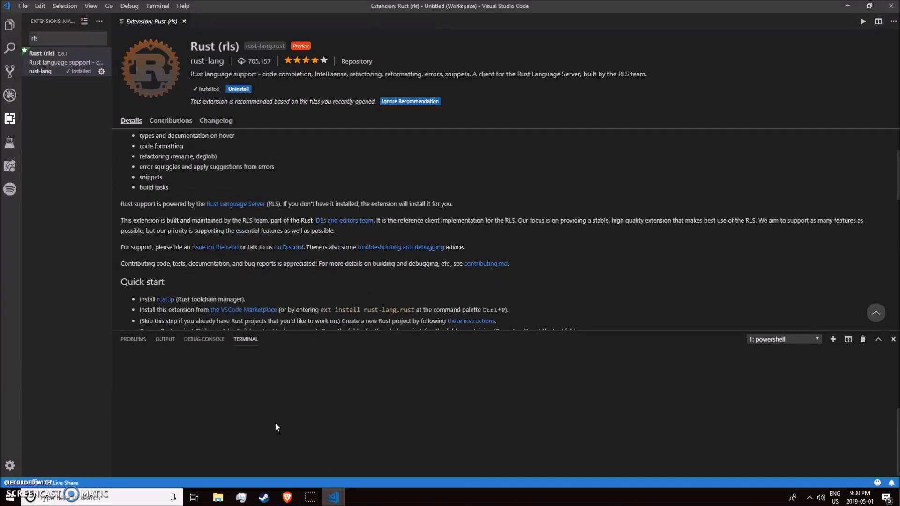
{"action": "mouse_move", "coordinate": [236, 244]}
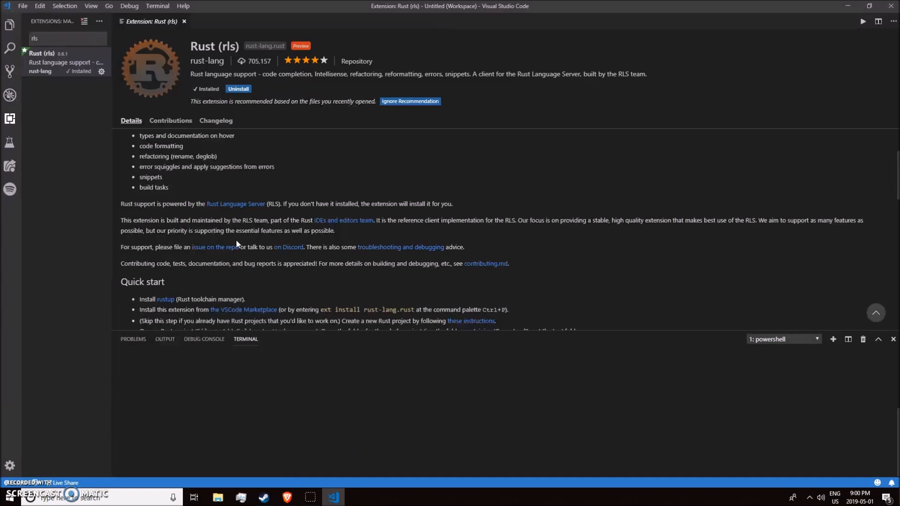
Add the Desktop rust folder to the workspace and open hello_world/src/main.rs
{"action": "left_click", "coordinate": [9, 25]}
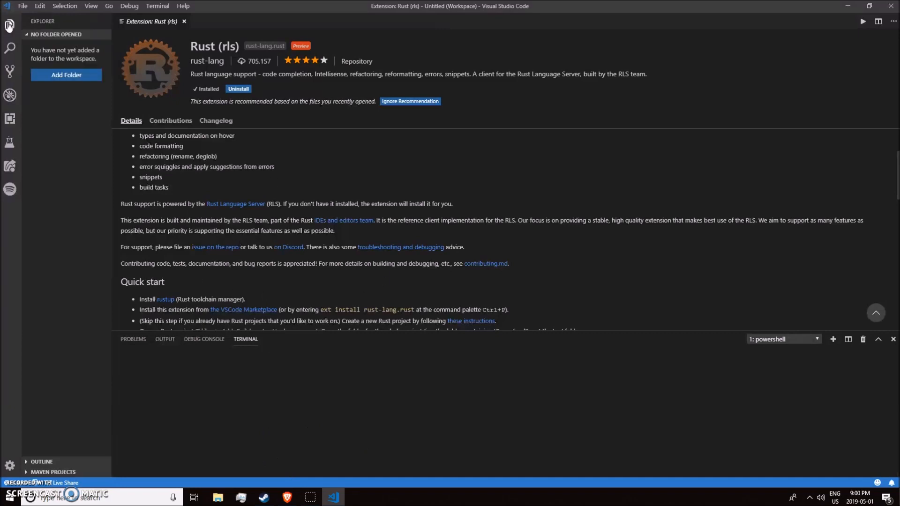
{"action": "left_click", "coordinate": [65, 75]}
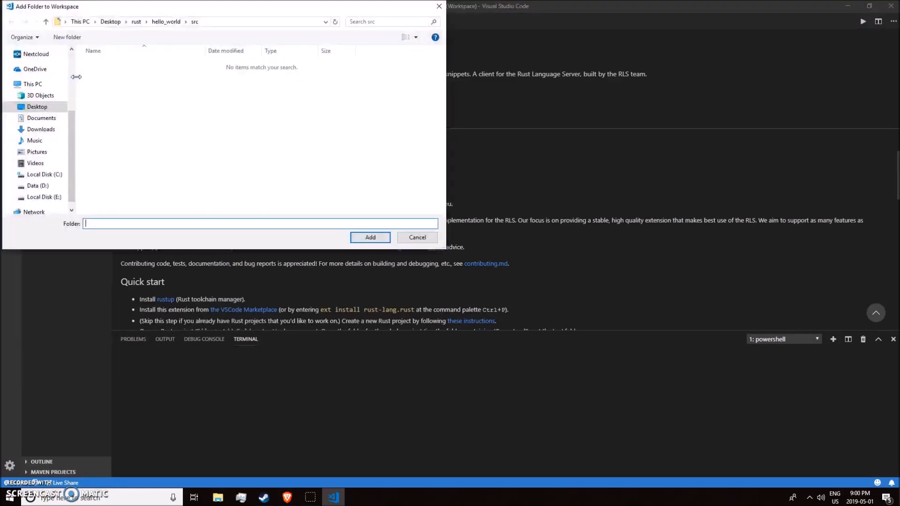
{"action": "left_click", "coordinate": [110, 22]}
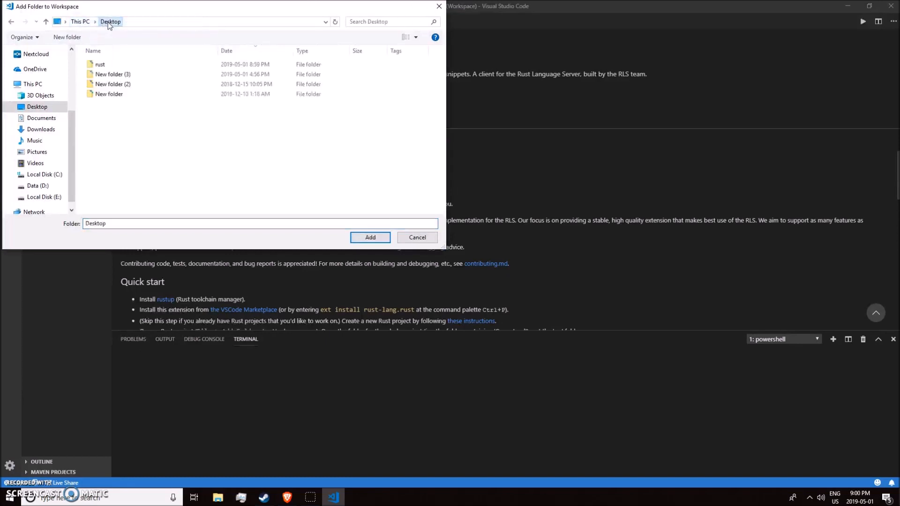
{"action": "left_click", "coordinate": [100, 65]}
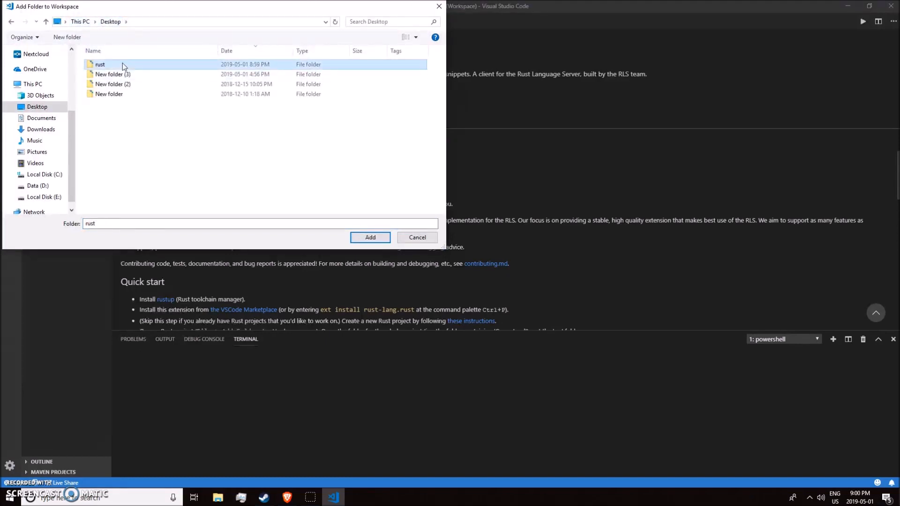
{"action": "double_click", "coordinate": [100, 64]}
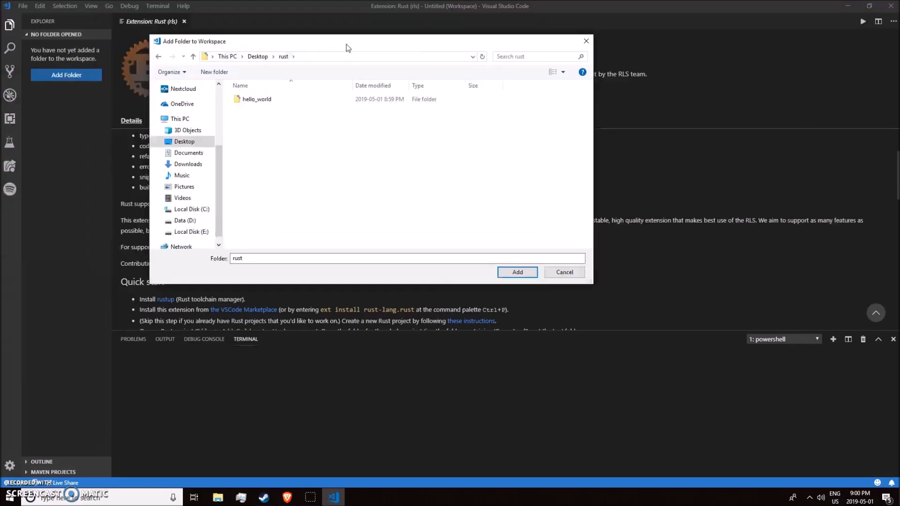
{"action": "mouse_move", "coordinate": [295, 34]}
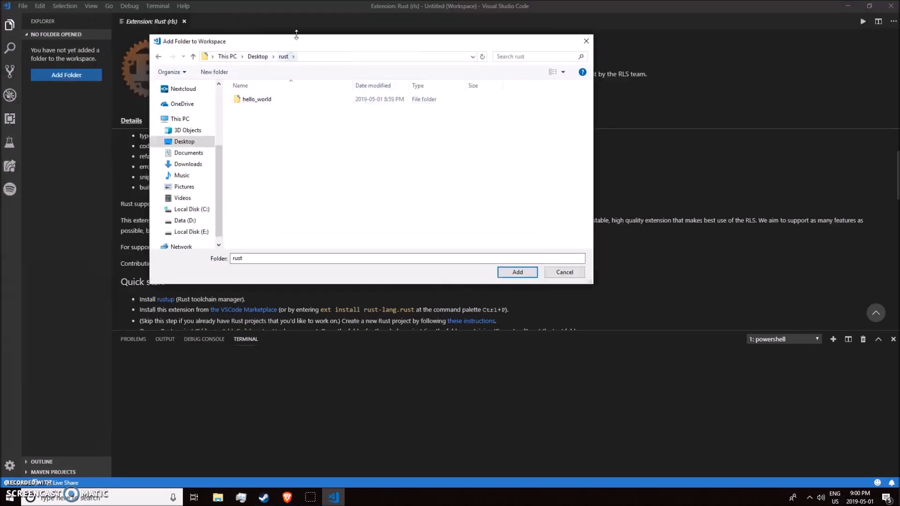
{"action": "mouse_move", "coordinate": [517, 272]}
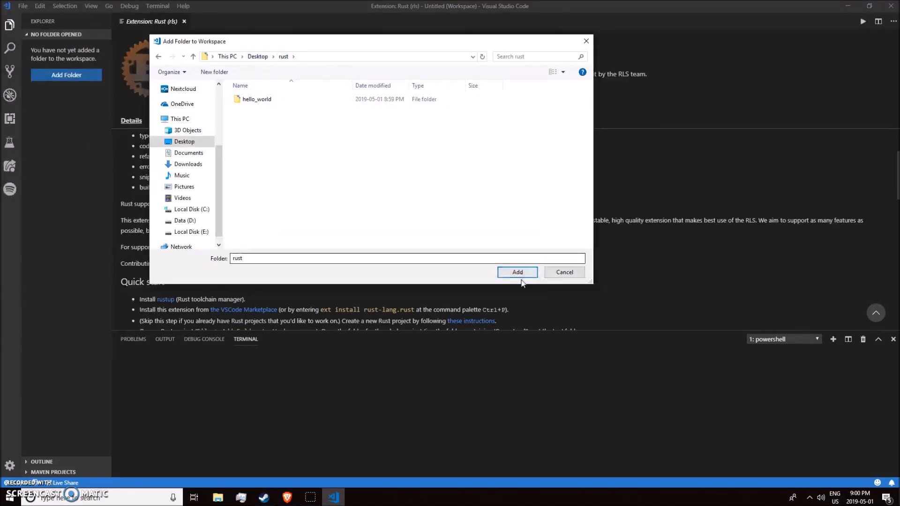
{"action": "left_click", "coordinate": [516, 272]}
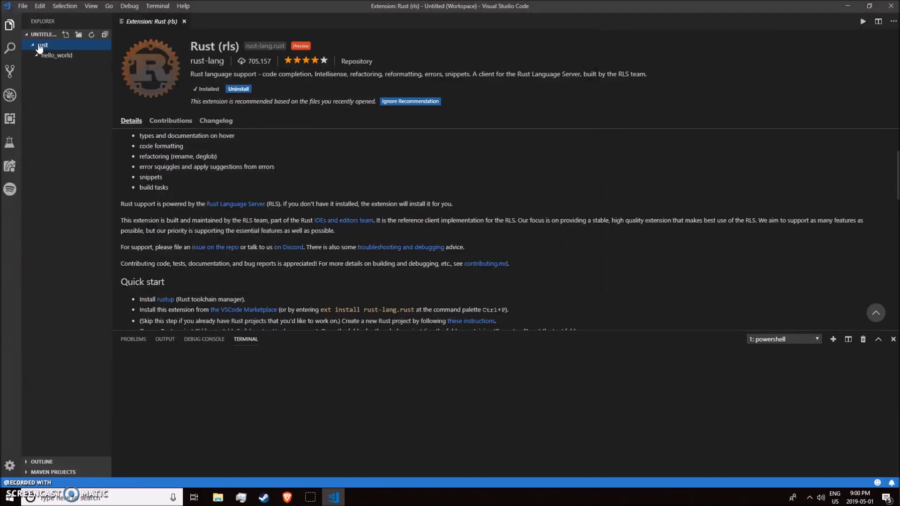
{"action": "left_click", "coordinate": [57, 54]}
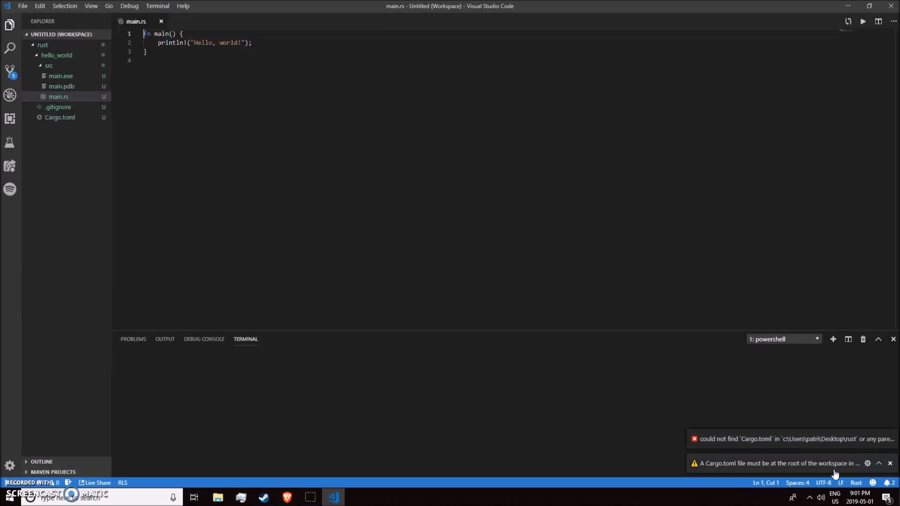
{"action": "mouse_move", "coordinate": [804, 472]}
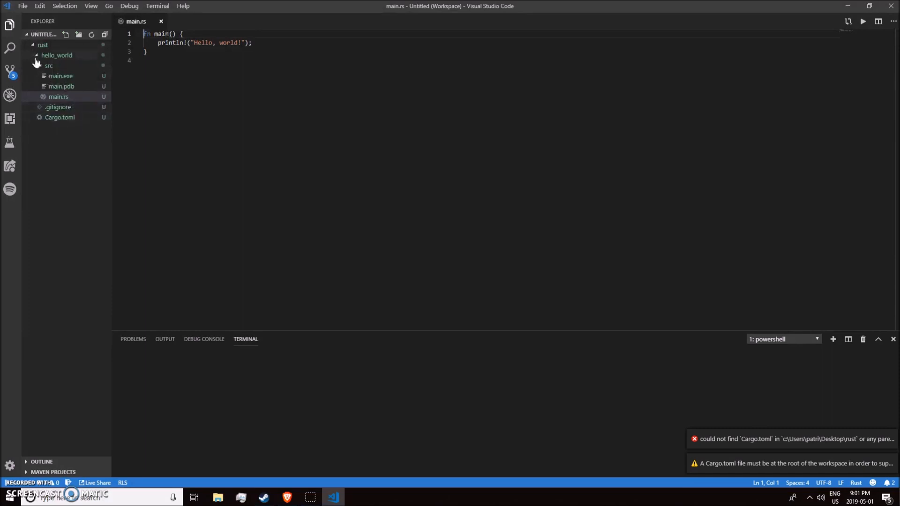
Remove the rust folder from the workspace and add Desktop\rust\hello_world as the root instead
{"action": "left_click", "coordinate": [42, 45]}
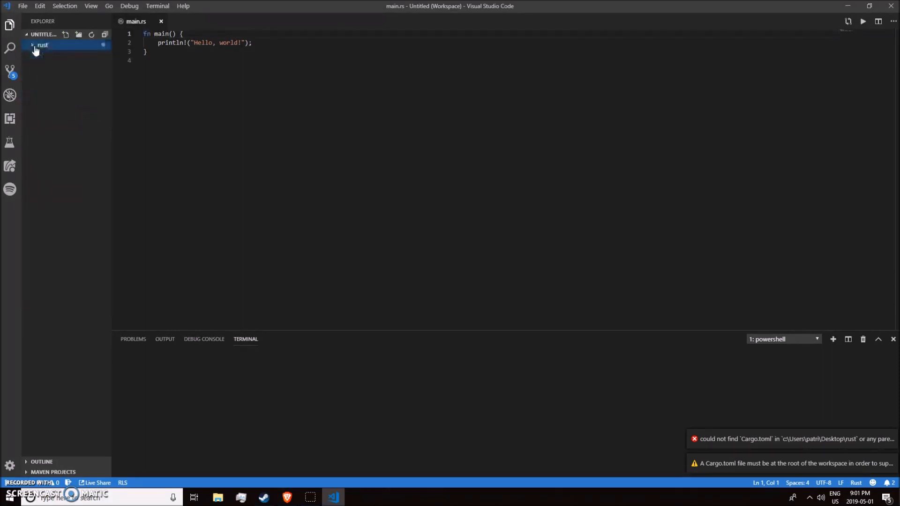
{"action": "right_click", "coordinate": [43, 45]}
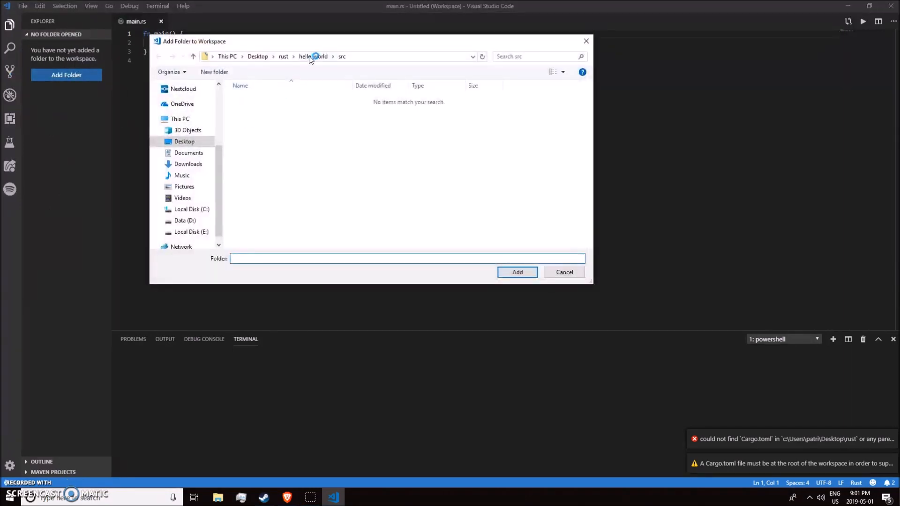
{"action": "left_click", "coordinate": [283, 56]}
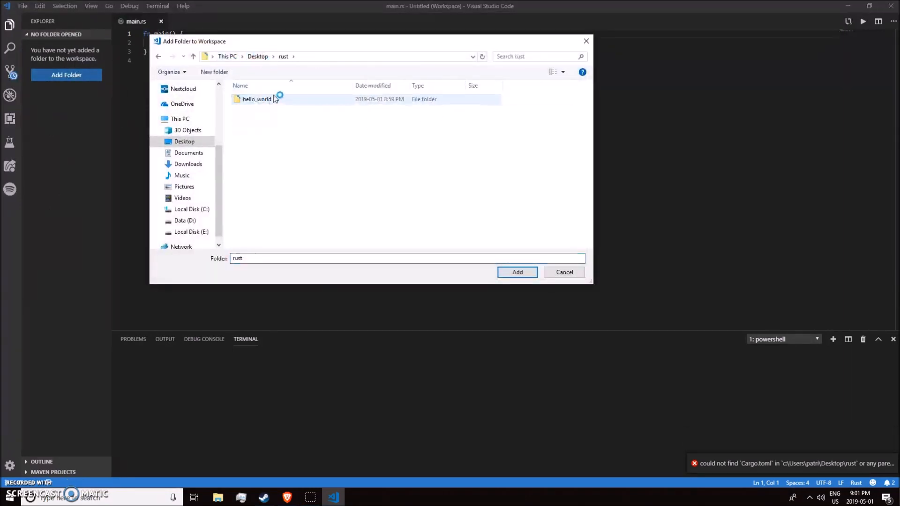
{"action": "left_click", "coordinate": [516, 272]}
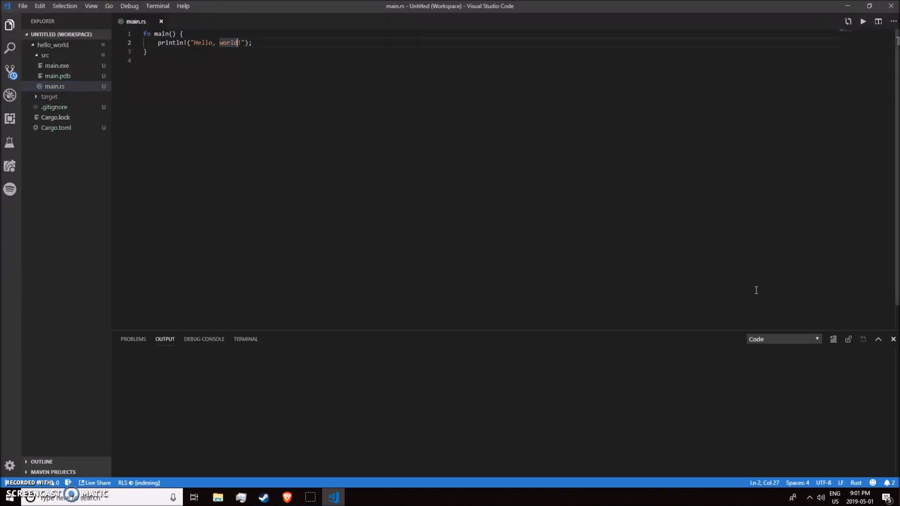
Run main.rs with Run Code so the Output panel prints Hello, world! and exits with code 0
{"action": "left_click", "coordinate": [863, 21]}
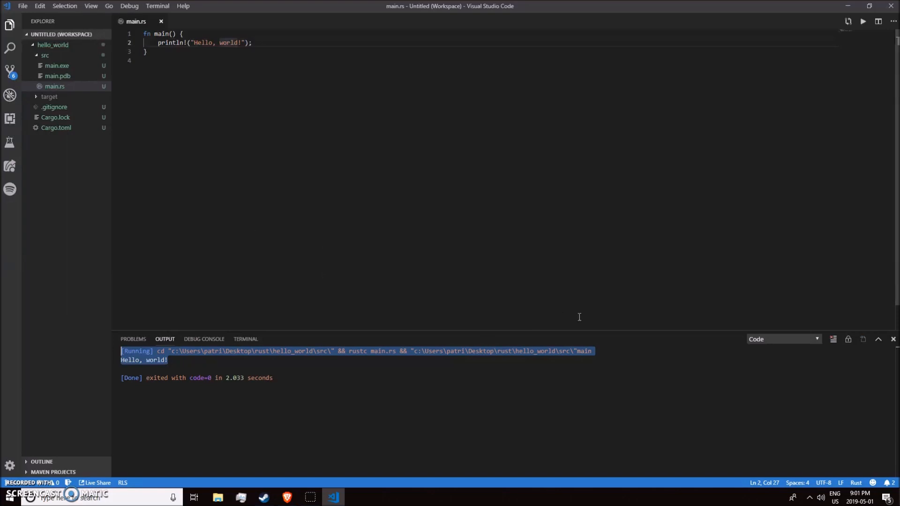
{"action": "left_click", "coordinate": [310, 60]}
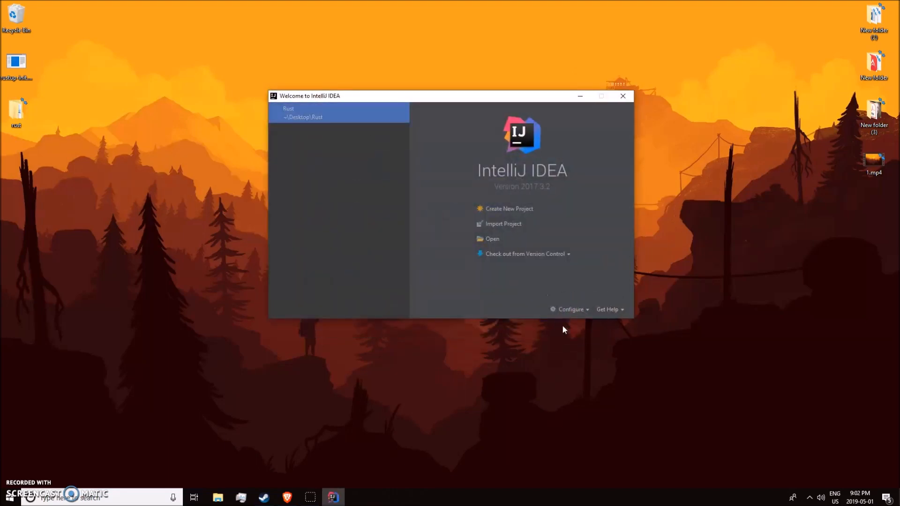
{"action": "mouse_move", "coordinate": [298, 127]}
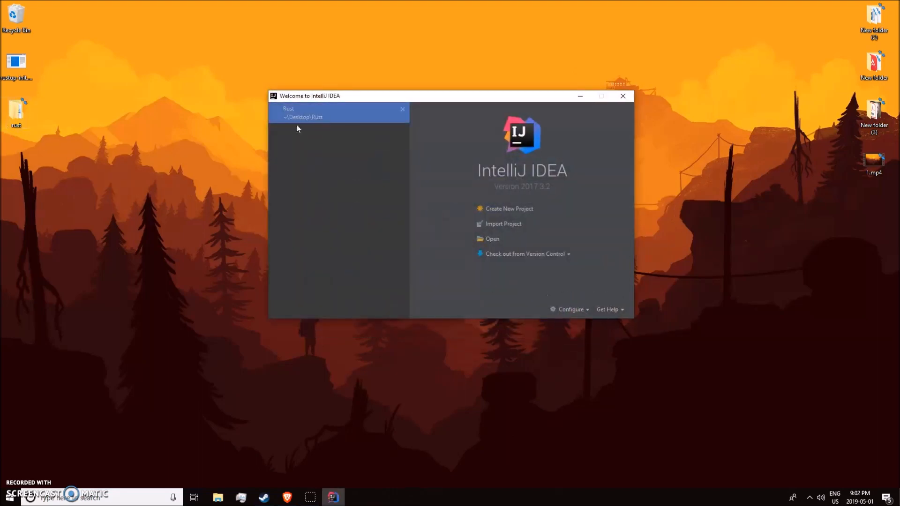
Open the Desktop\rust folder as an IntelliJ IDEA project and dismiss the tip of the day
{"action": "left_click", "coordinate": [492, 239]}
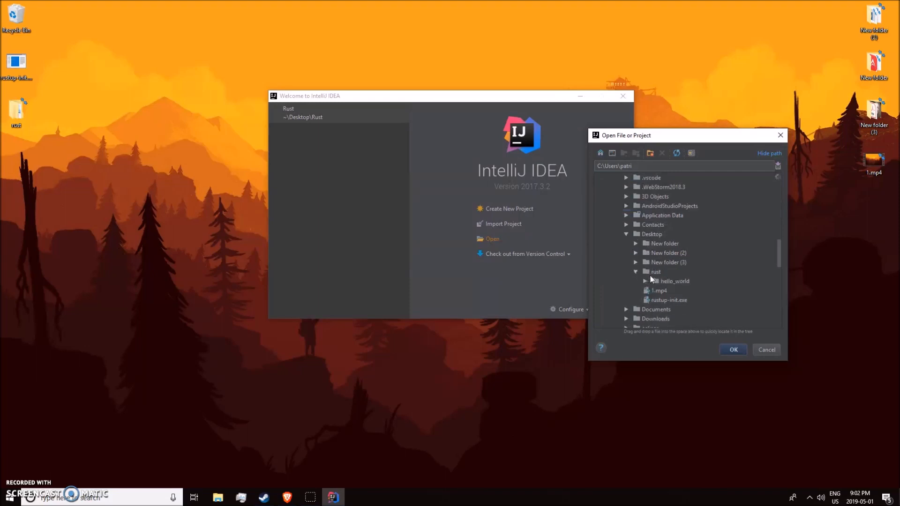
{"action": "left_click", "coordinate": [766, 350]}
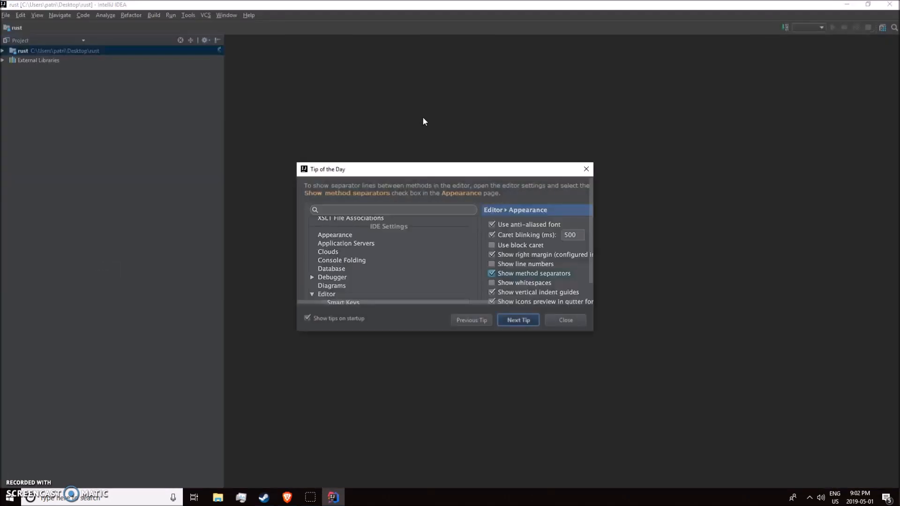
{"action": "left_click", "coordinate": [565, 320]}
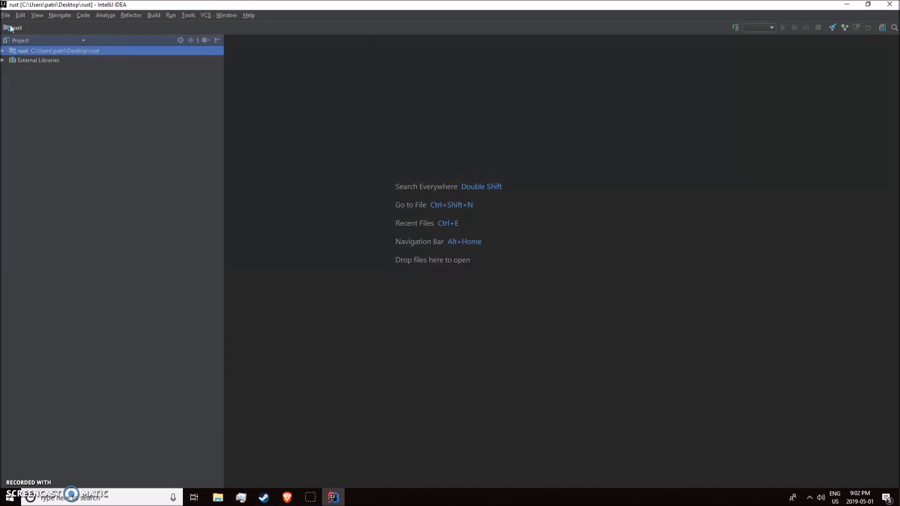
In Settings > Plugins, search the online repositories for 'rust'
{"action": "left_click", "coordinate": [5, 15]}
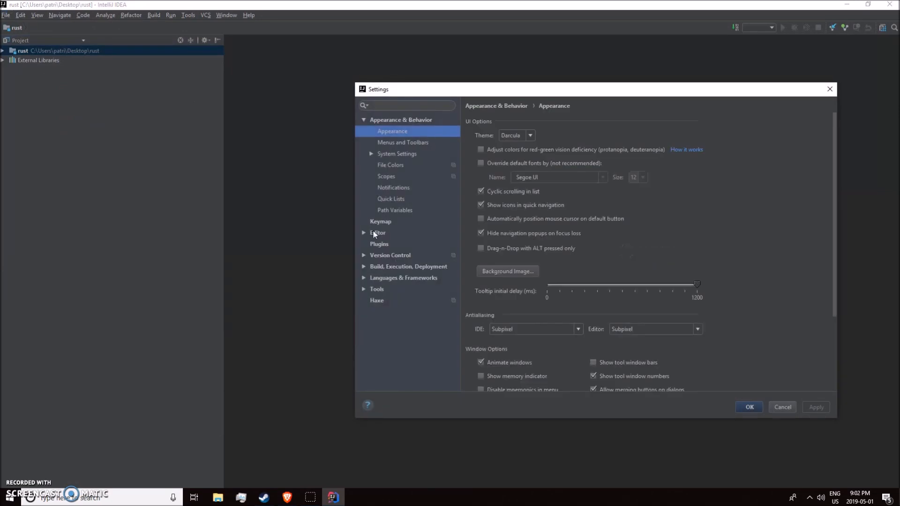
{"action": "left_click", "coordinate": [380, 244]}
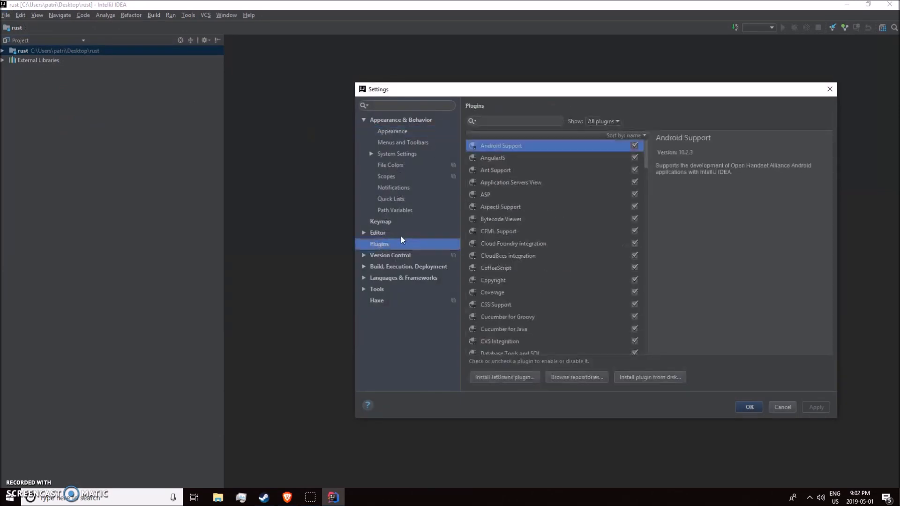
{"action": "type", "text": "rust"}
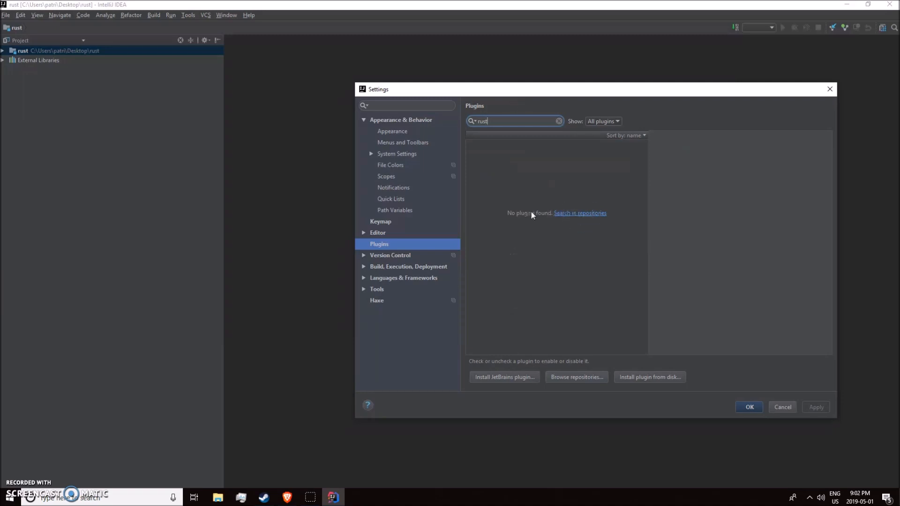
{"action": "left_click", "coordinate": [579, 213]}
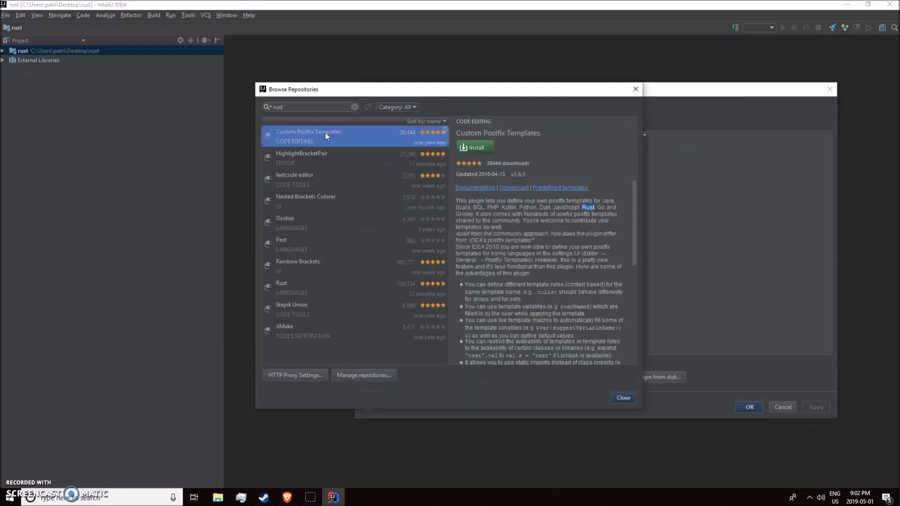
Install the Rust language plugin, confirm the settings and restart the IDE
{"action": "left_click", "coordinate": [281, 287]}
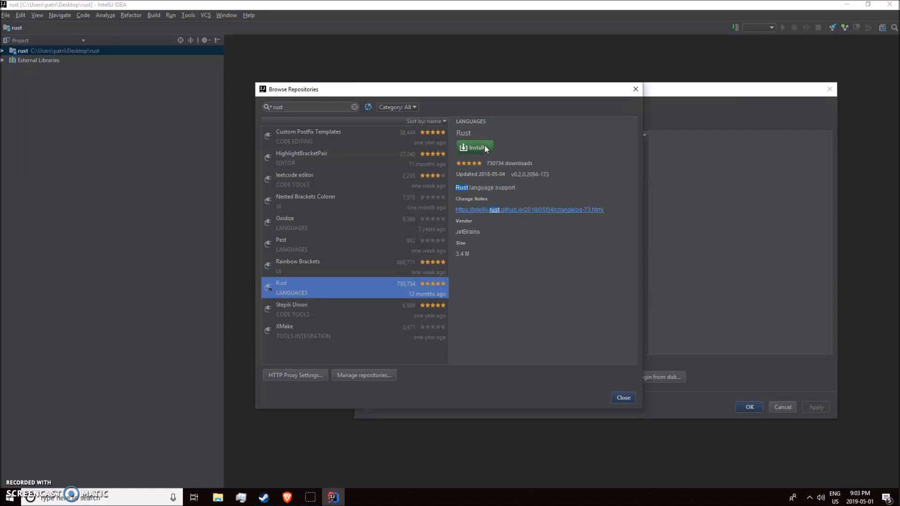
{"action": "left_click", "coordinate": [475, 147]}
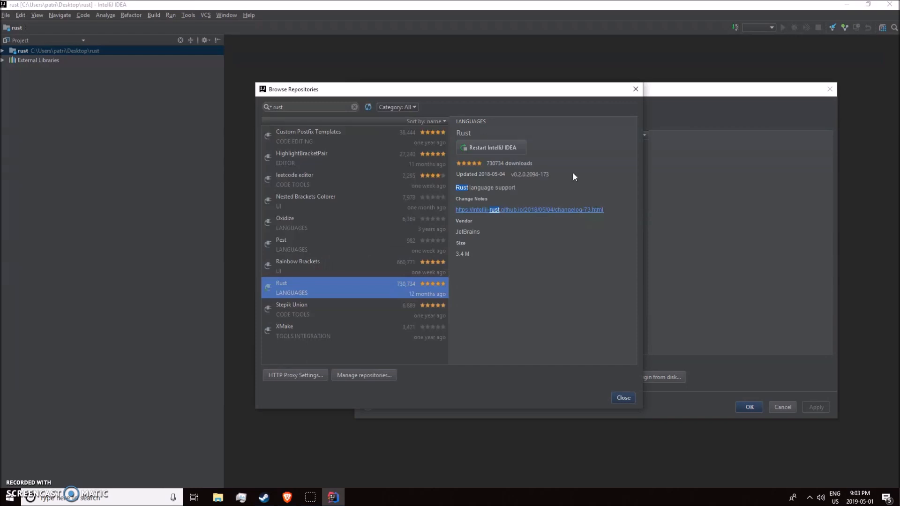
{"action": "left_click", "coordinate": [622, 397]}
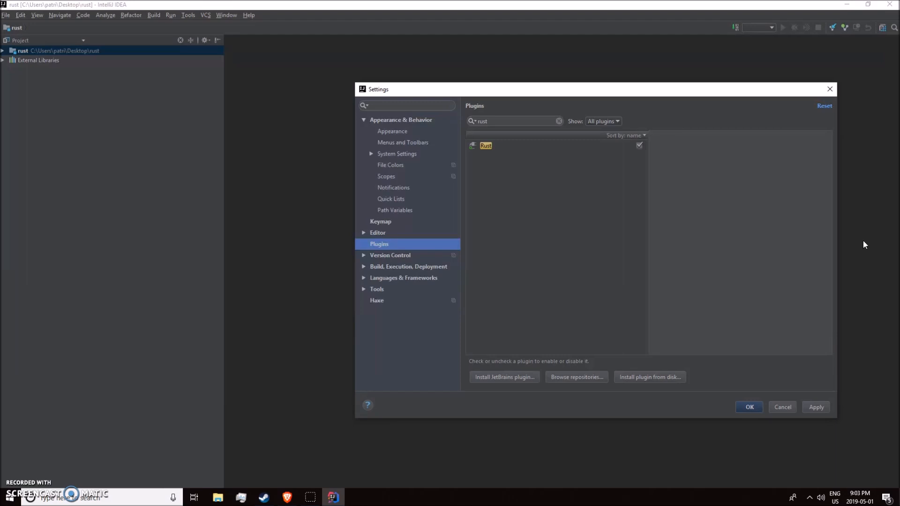
{"action": "mouse_move", "coordinate": [785, 342]}
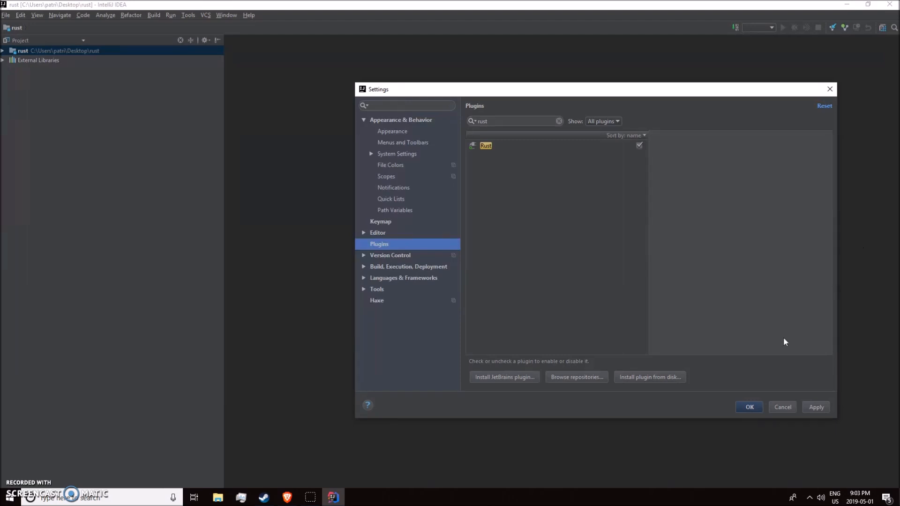
{"action": "left_click", "coordinate": [749, 407]}
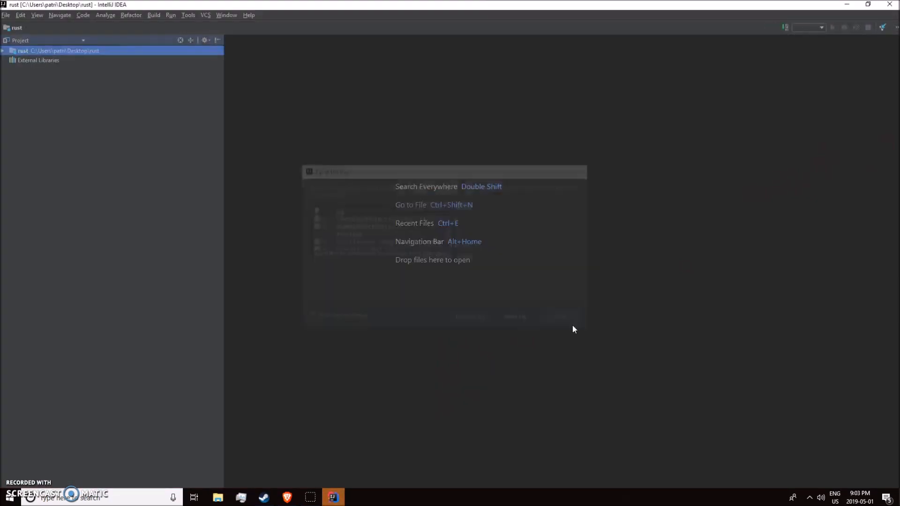
Expand rust > hello_world > src and open main.rs showing the Hello, world! println
{"action": "left_click", "coordinate": [22, 50]}
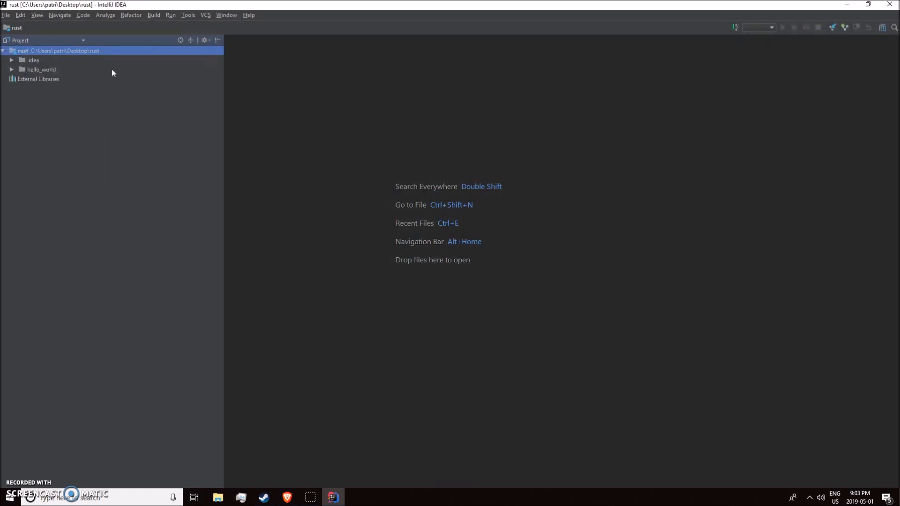
{"action": "left_click", "coordinate": [41, 70]}
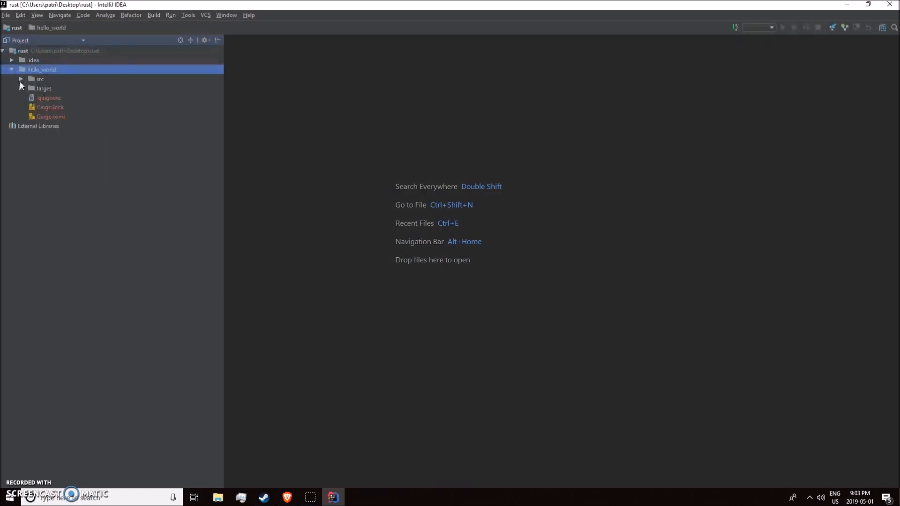
{"action": "left_click", "coordinate": [20, 79]}
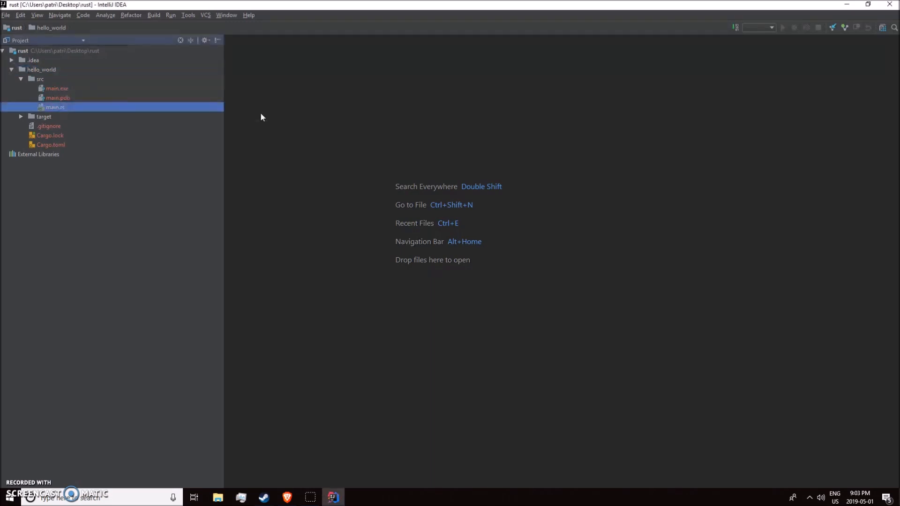
{"action": "double_click", "coordinate": [55, 107]}
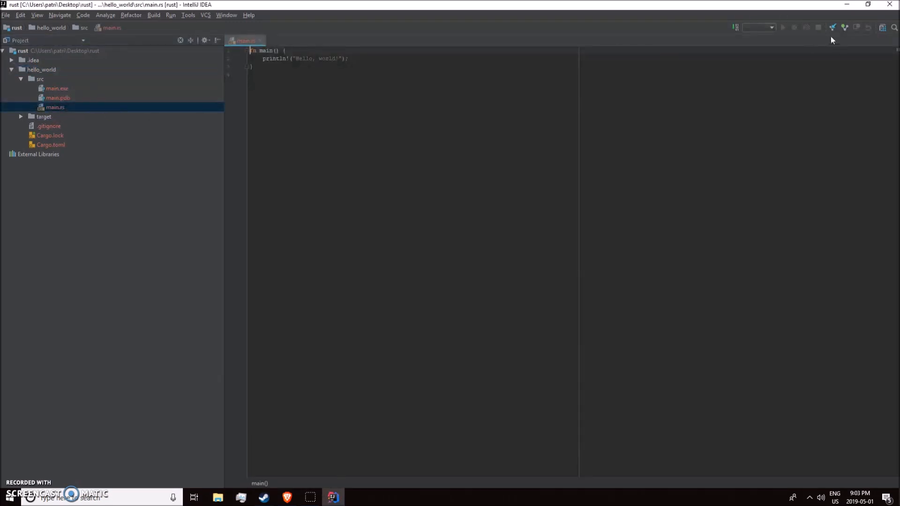
{"action": "right_click", "coordinate": [246, 40]}
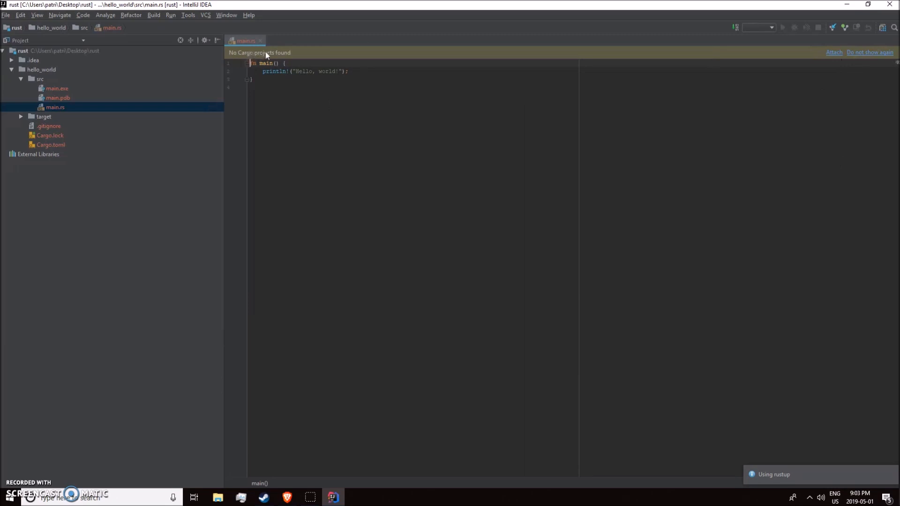
Browse the project tree, collapsing and re-expanding rust and hello_world
{"action": "left_click", "coordinate": [20, 60]}
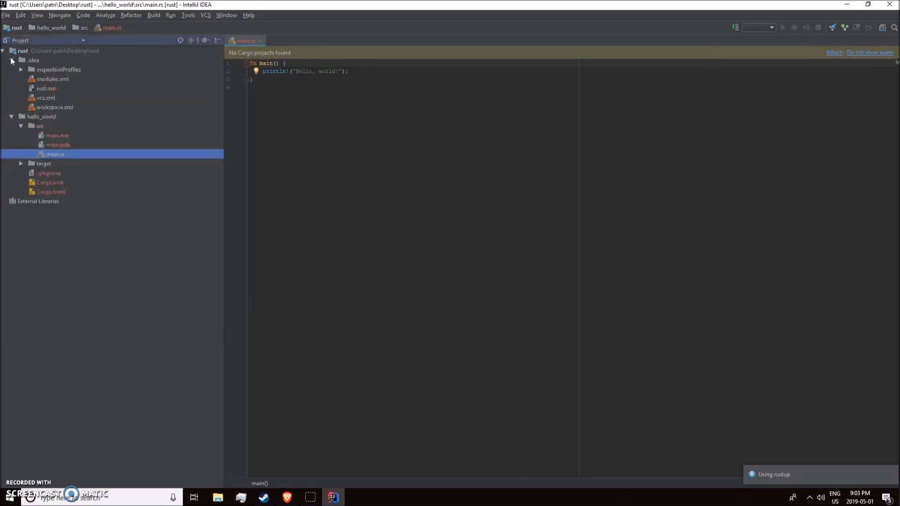
{"action": "left_click", "coordinate": [4, 51]}
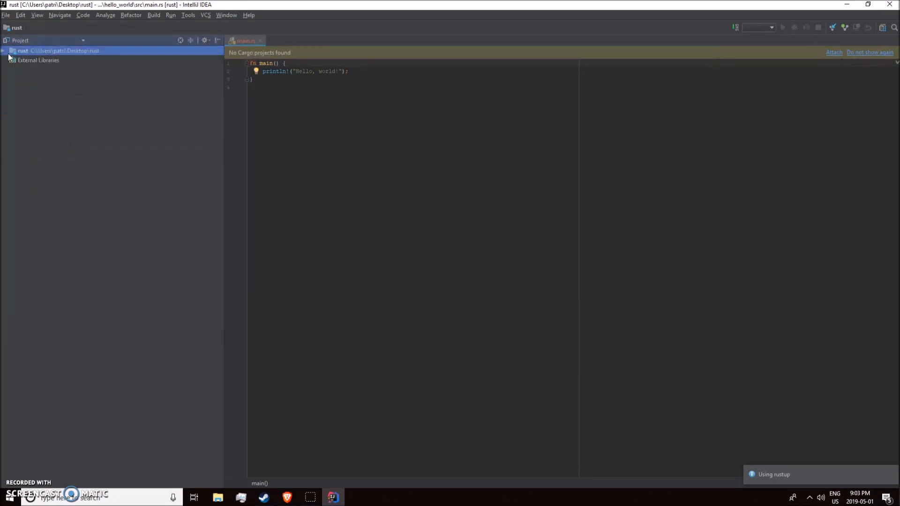
{"action": "left_click", "coordinate": [4, 51]}
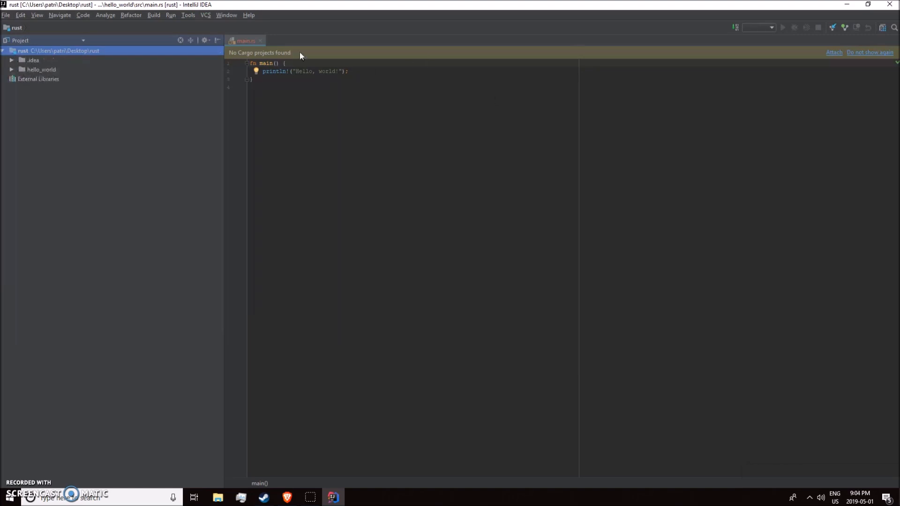
{"action": "left_click", "coordinate": [11, 70]}
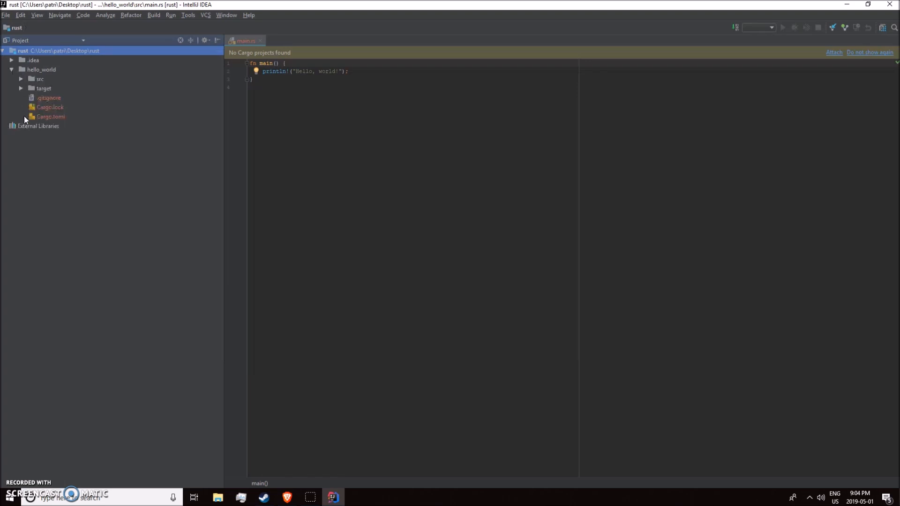
Attach rust/hello_world/Cargo.toml as the Cargo project via the banner's Attach action
{"action": "left_click", "coordinate": [833, 53]}
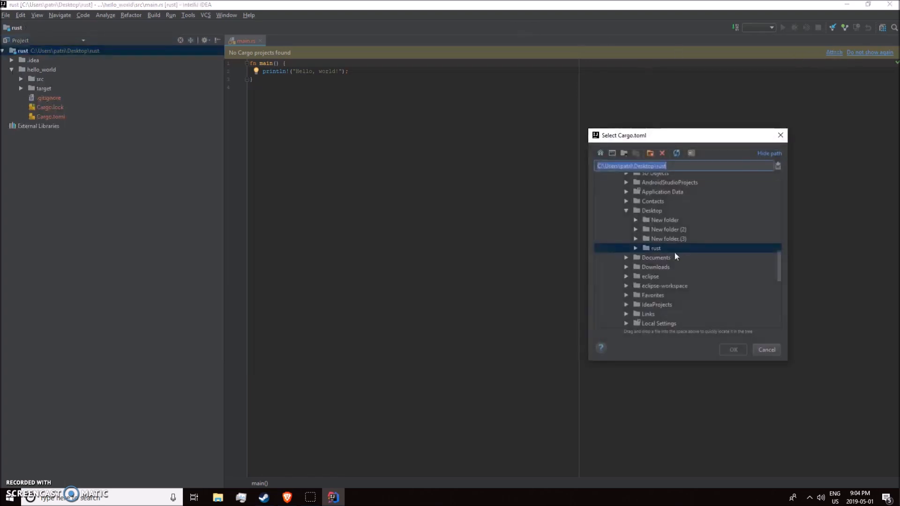
{"action": "left_click", "coordinate": [636, 248]}
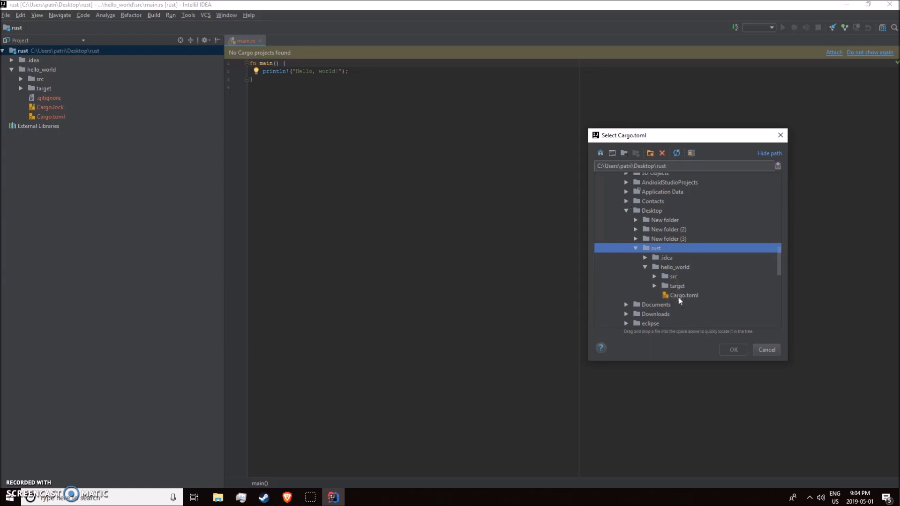
{"action": "left_click", "coordinate": [684, 296]}
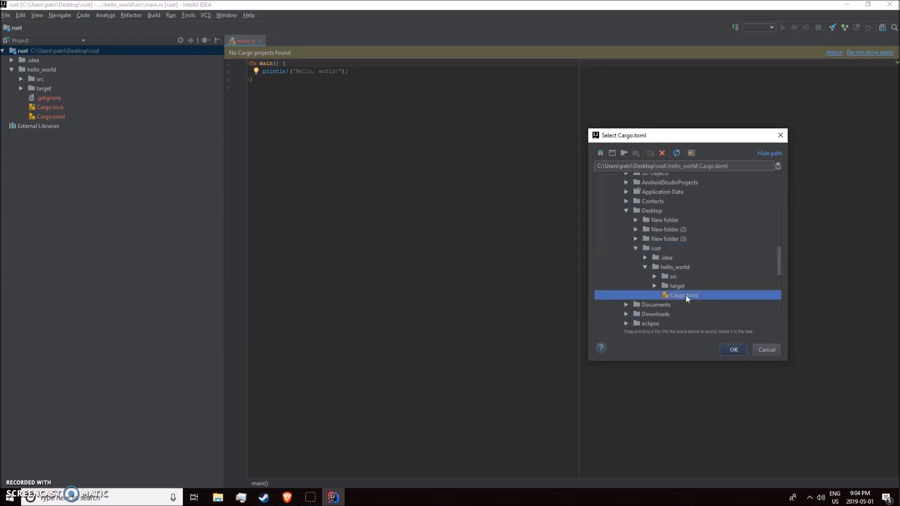
{"action": "left_click", "coordinate": [733, 349]}
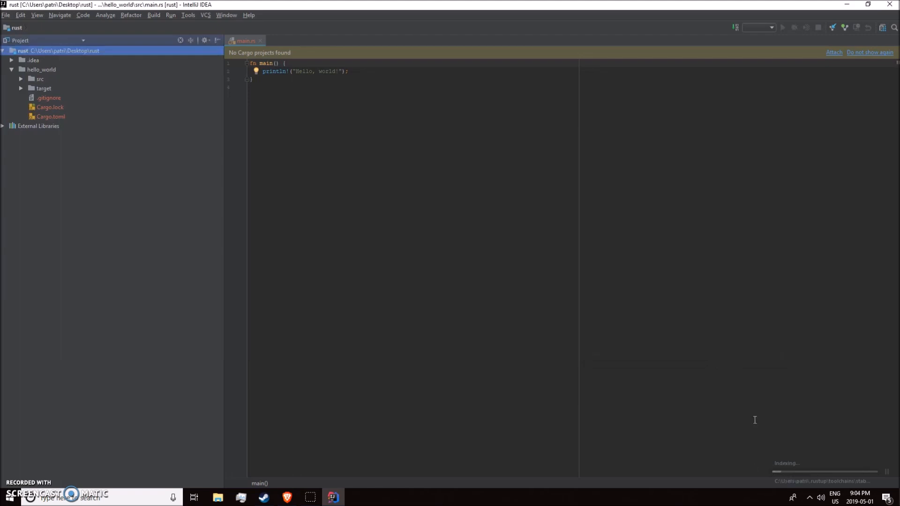
{"action": "mouse_move", "coordinate": [712, 370]}
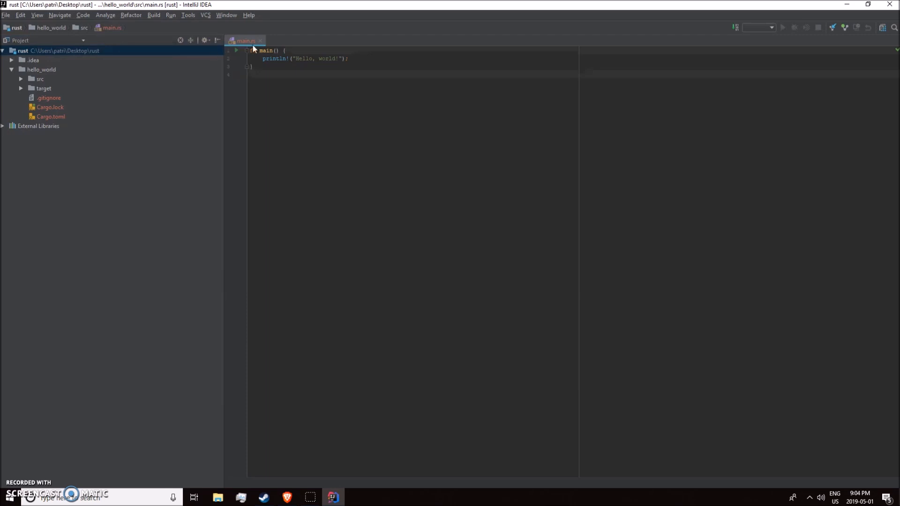
Run hello_world from the main.rs tab menu and highlight the Hello, world! output
{"action": "right_click", "coordinate": [245, 40]}
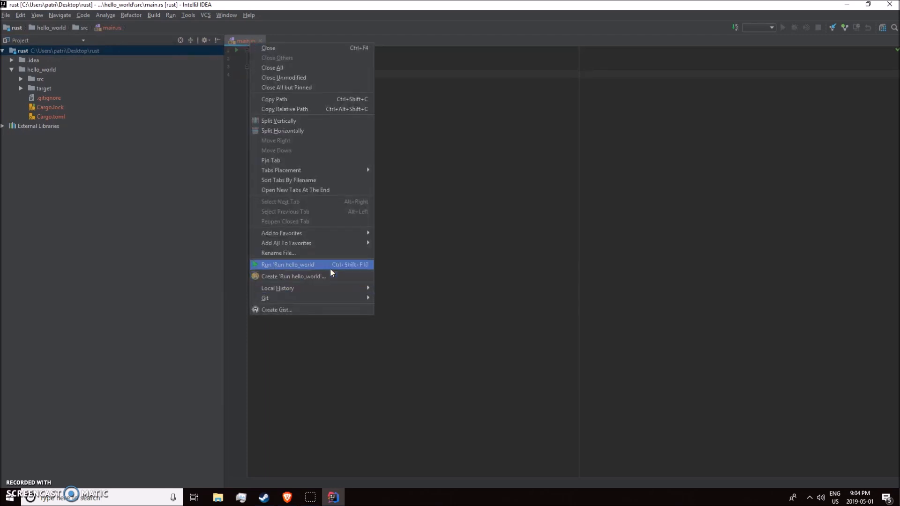
{"action": "left_click", "coordinate": [288, 265]}
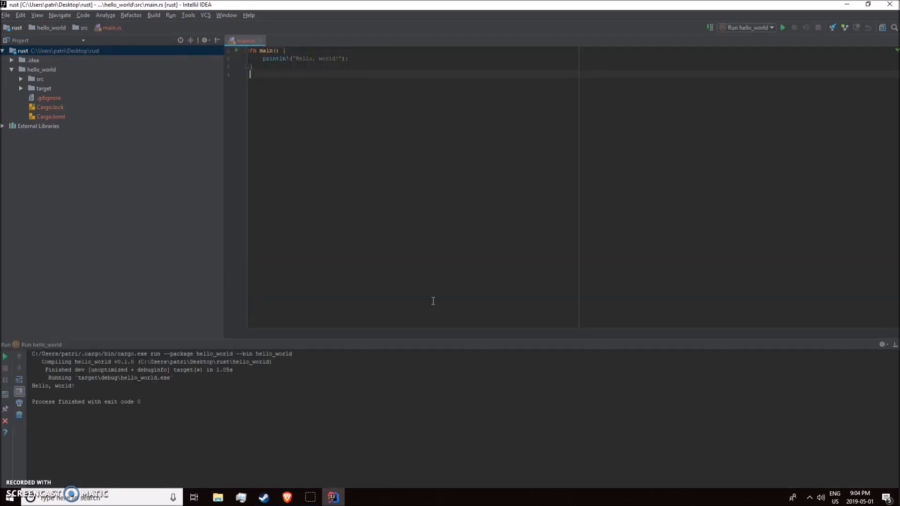
{"action": "double_click", "coordinate": [53, 385]}
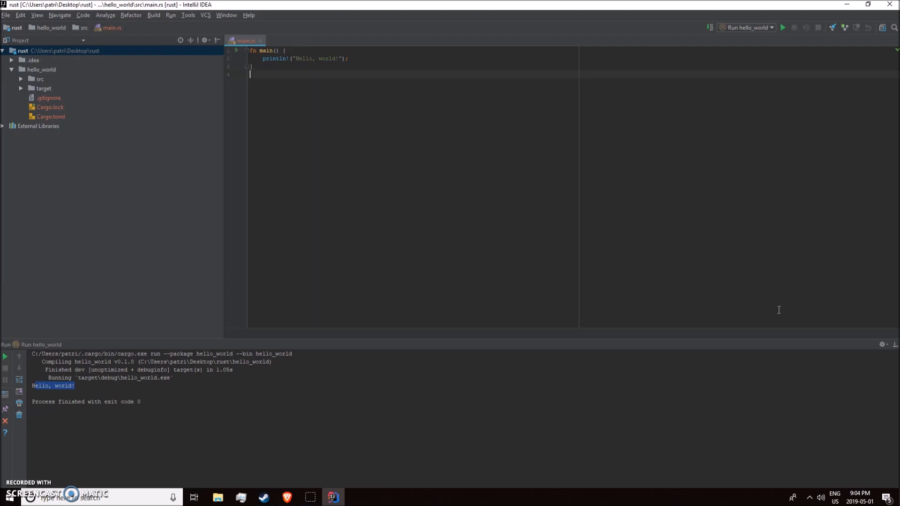
{"action": "mouse_move", "coordinate": [394, 167]}
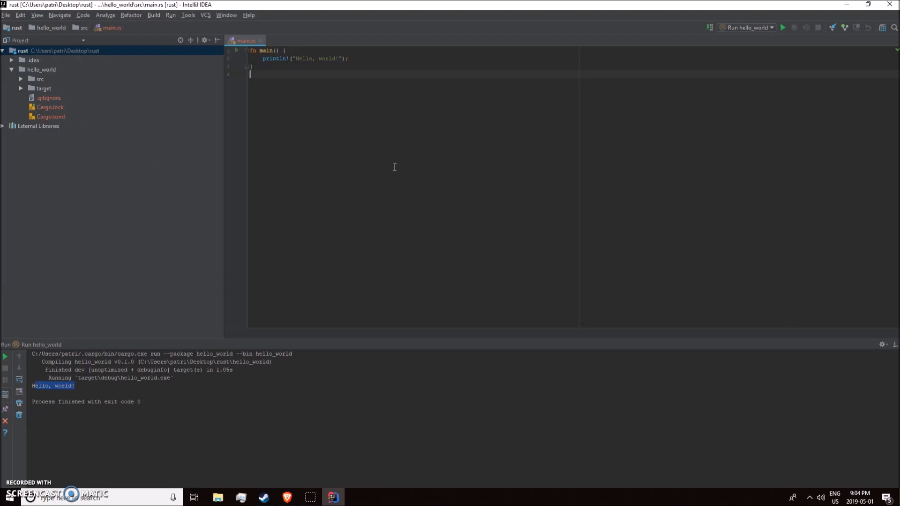
{"action": "mouse_move", "coordinate": [364, 178]}
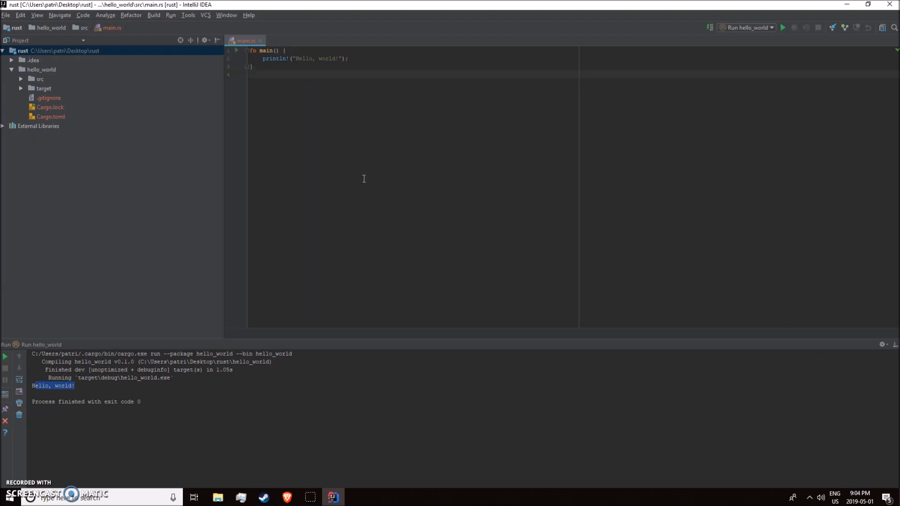